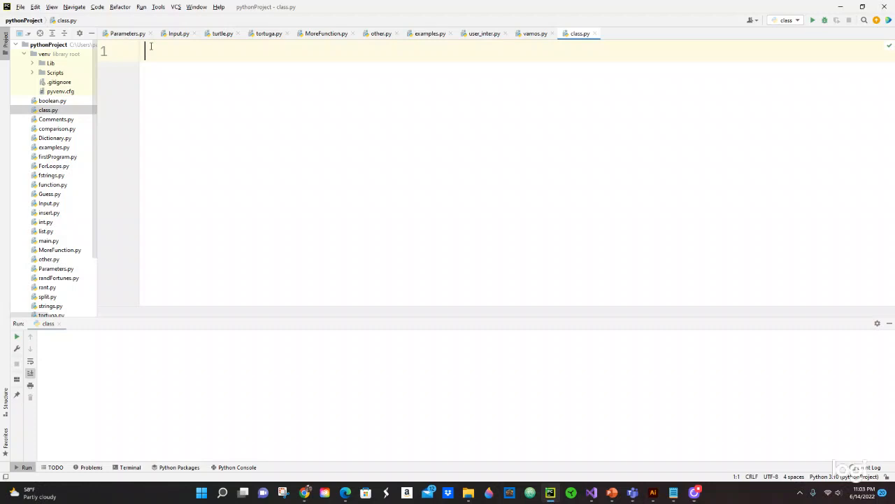
Declare 'class Member:' and begin a def on the indented body line.
text(cl)
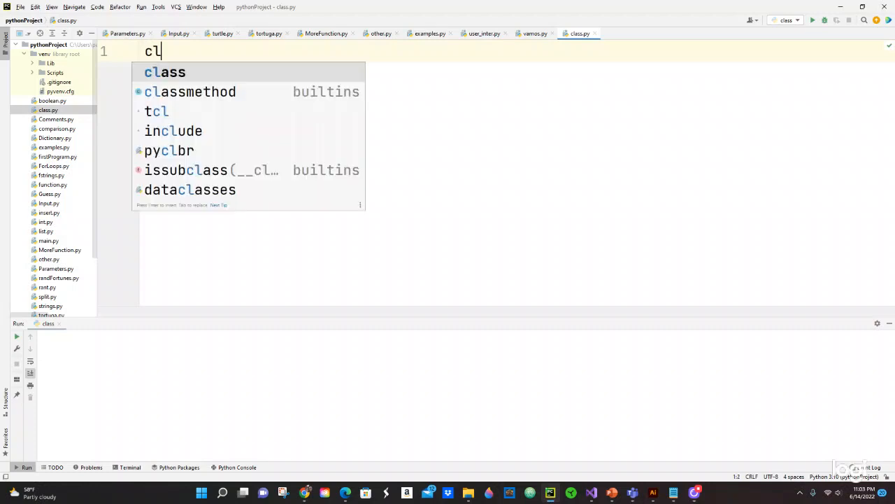
key(Tab)
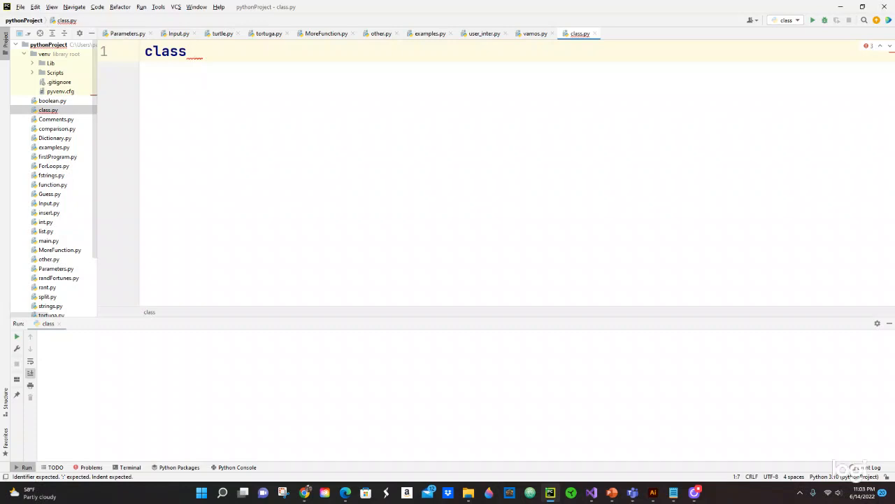
text(Memb)
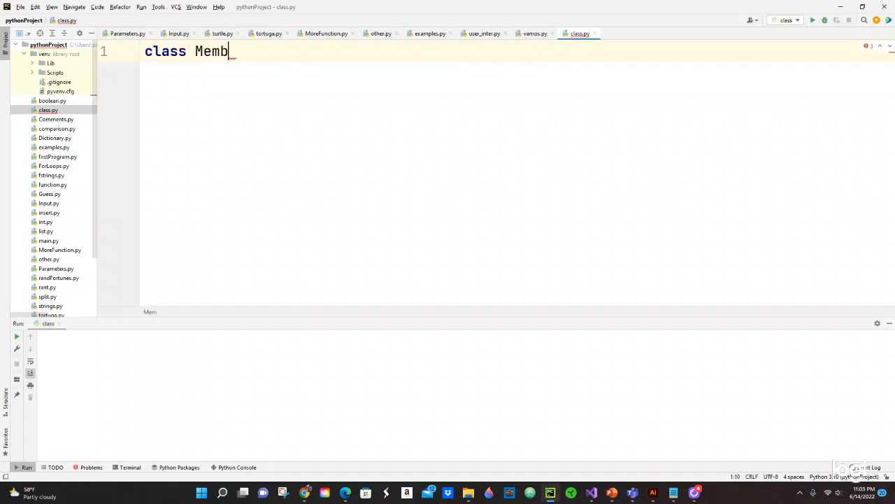
text(er:)
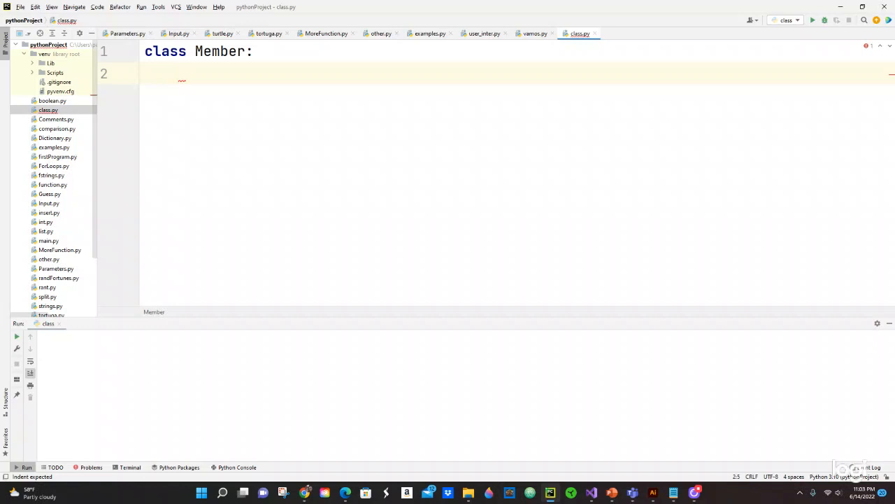
text(def)
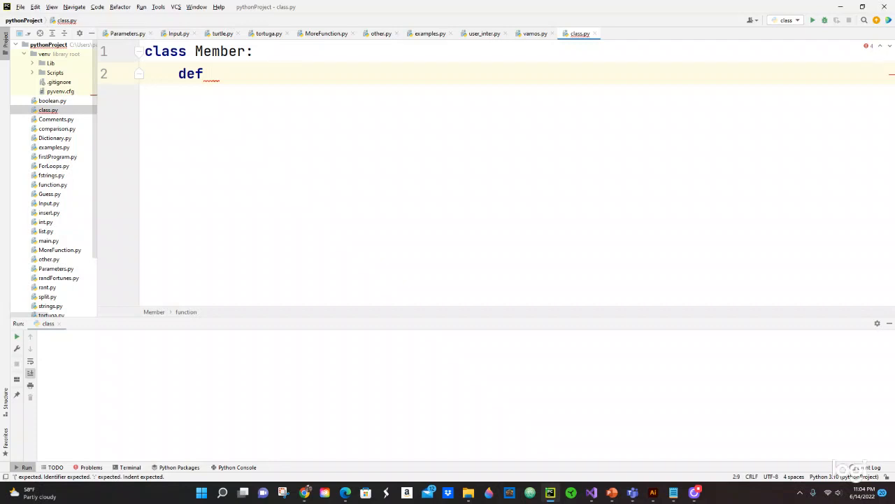
Define the constructor as __init__(self, username, fullname) using the completion popup.
text(_)
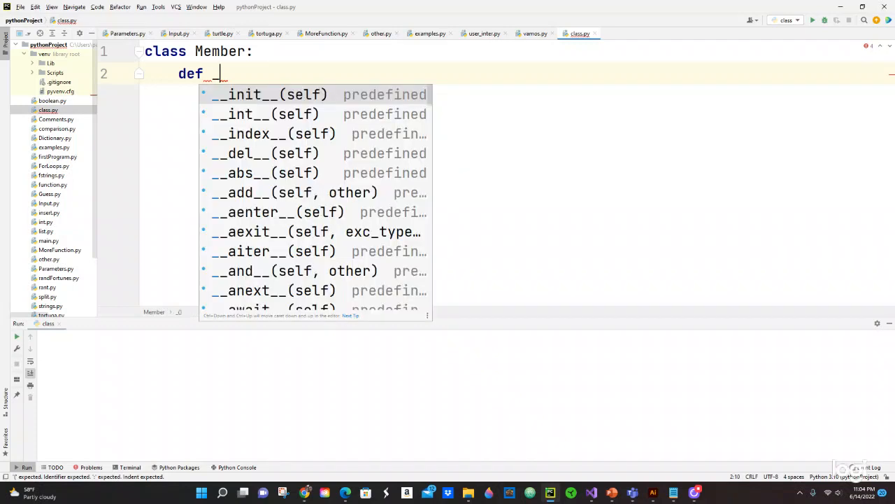
text(_)
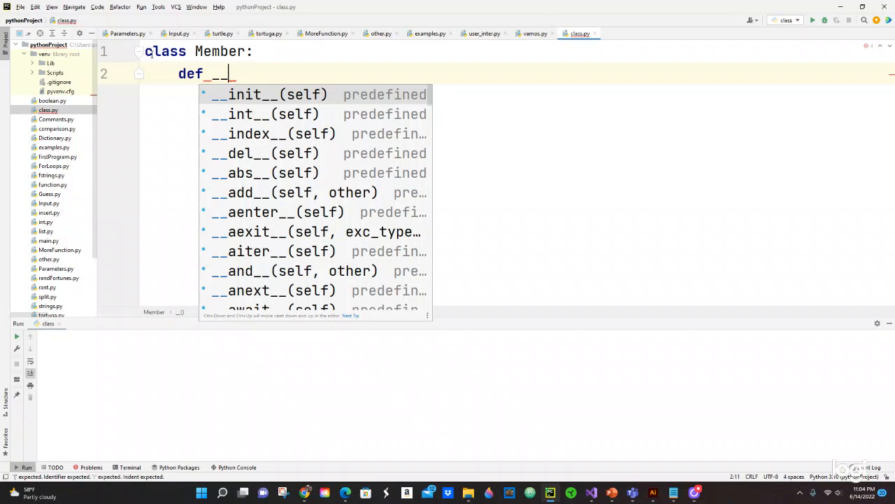
mouse_move(294, 101)
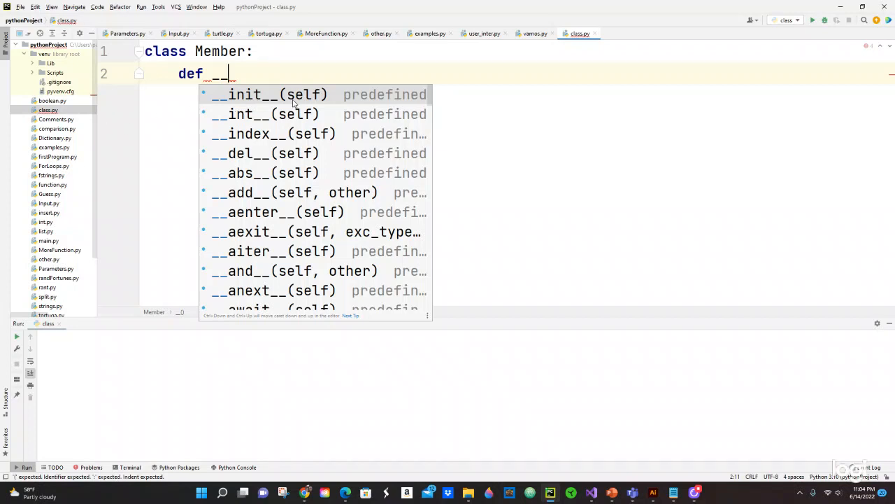
mouse_move(305, 98)
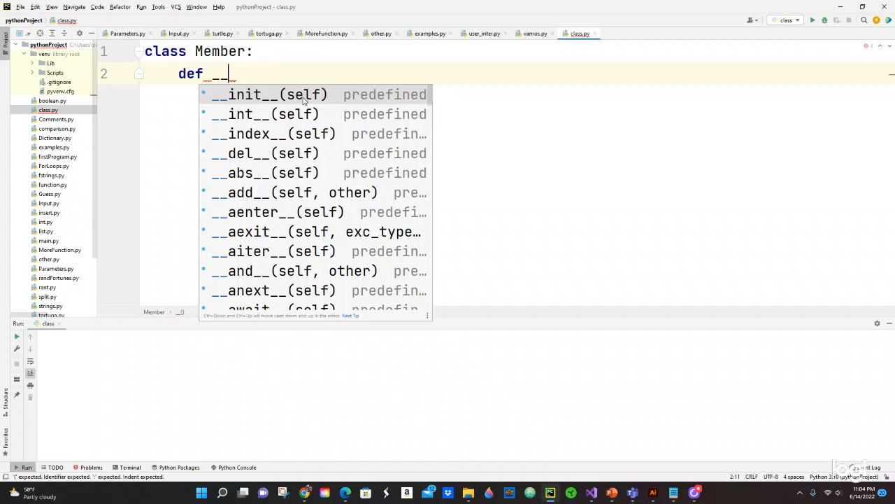
click(265, 96)
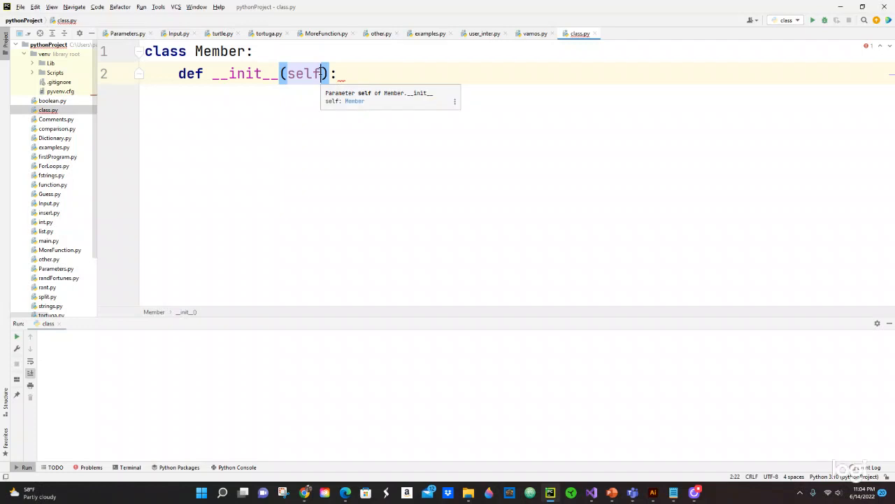
text(,)
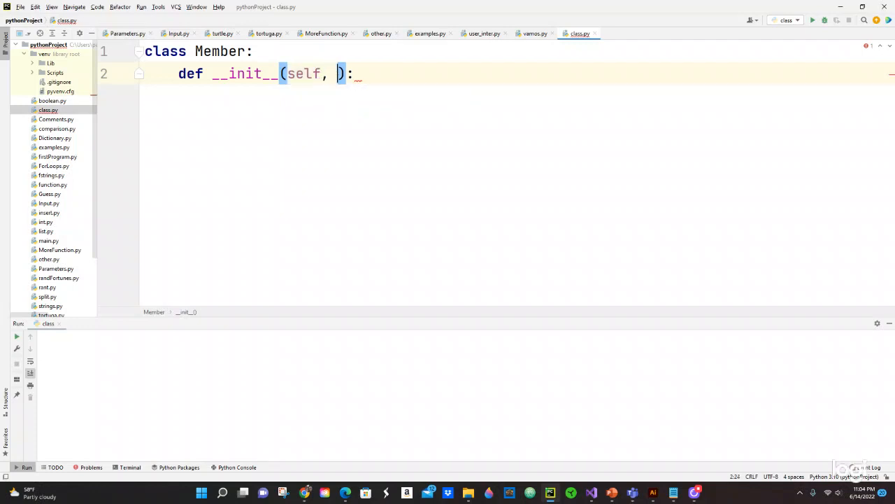
text(useanr)
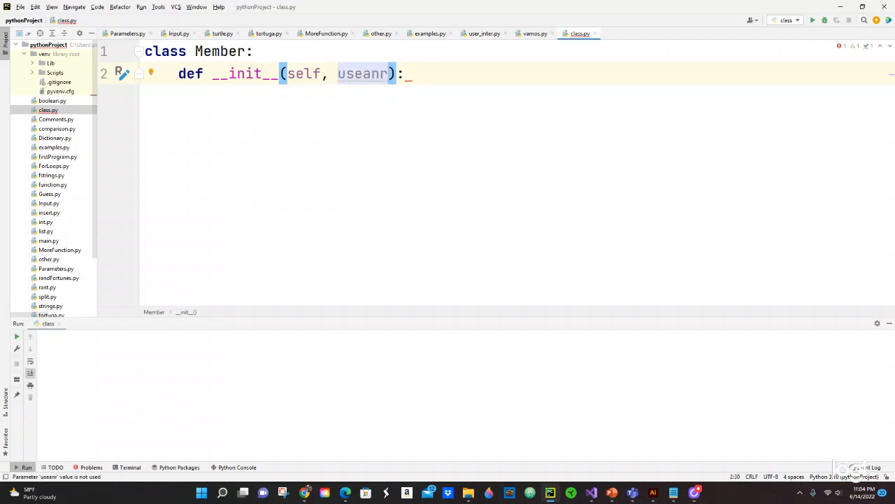
key(BackSpace)
text(rname)
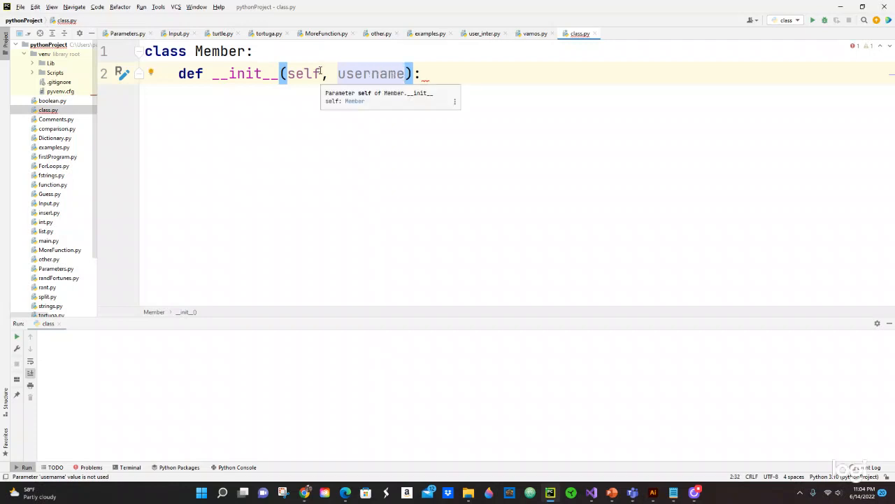
text(, f)
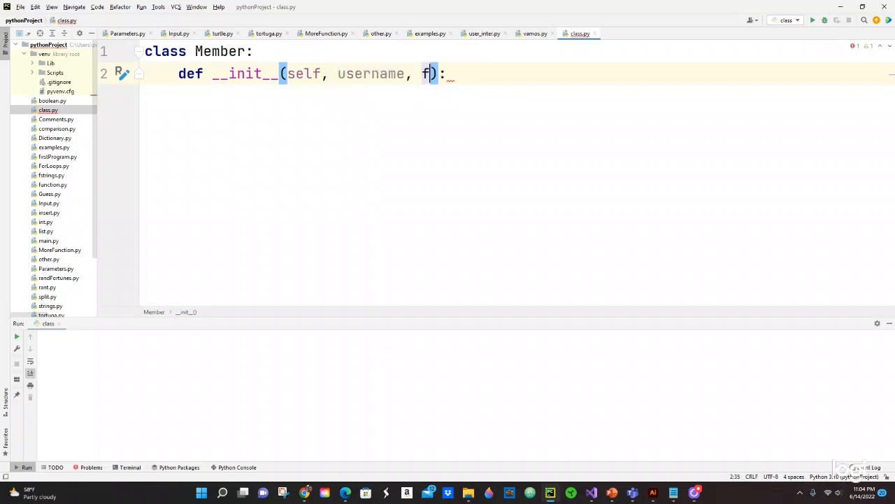
text(ullname)
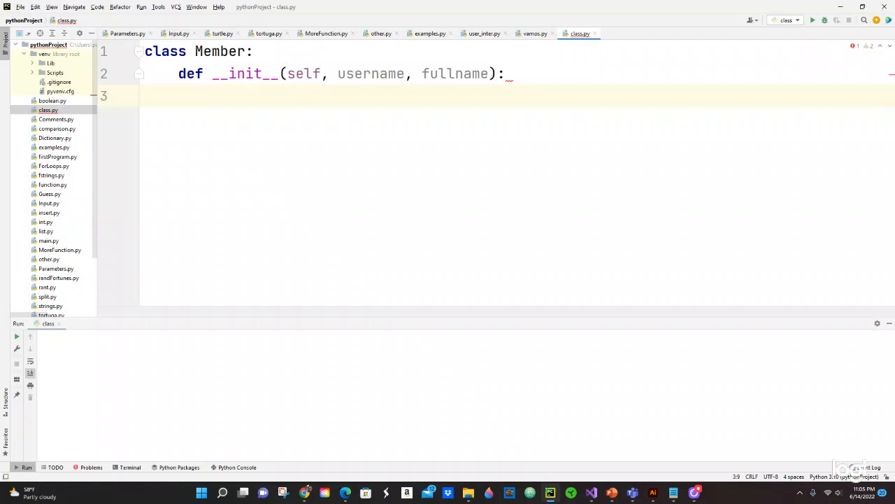
Assign self.username = username in the __init__ body.
text(self)
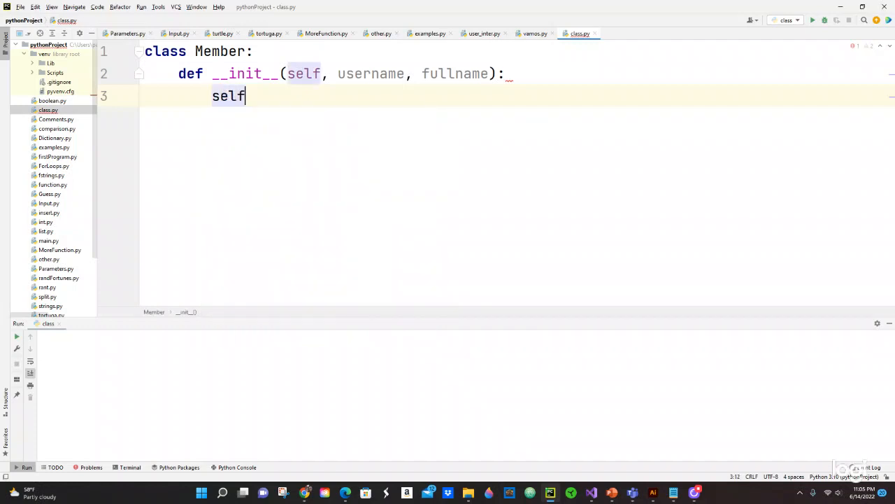
text(.)
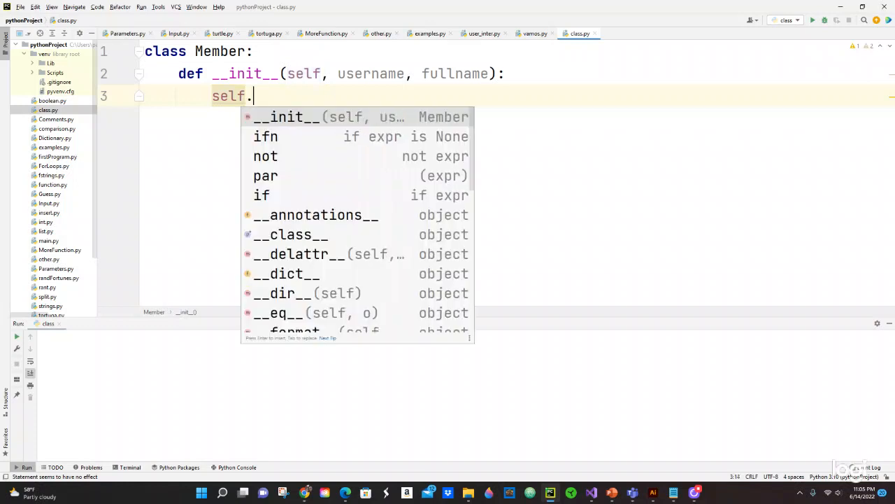
text(user)
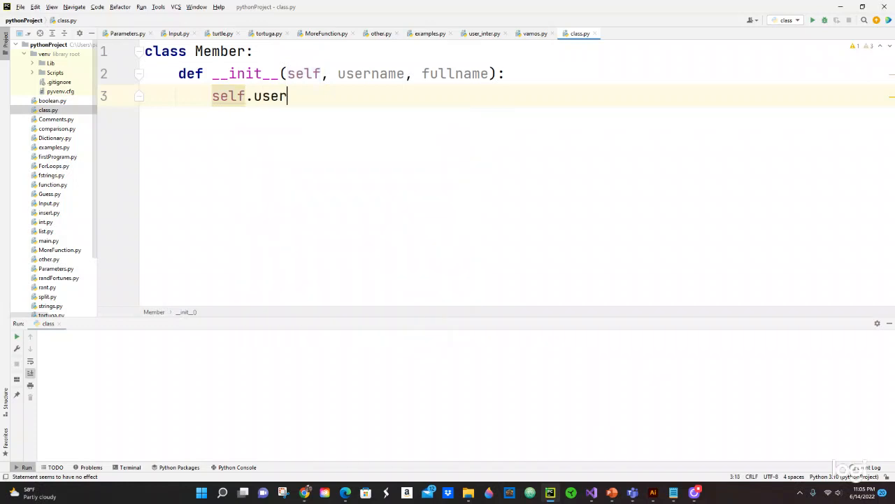
text(name)
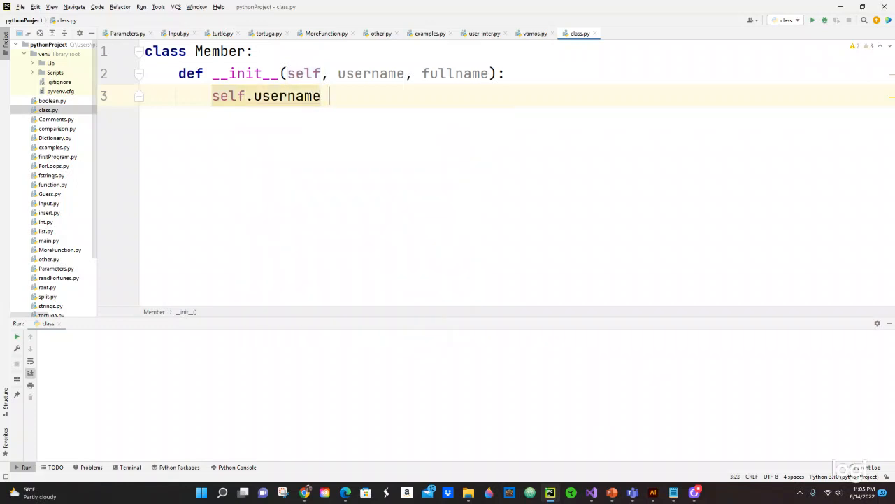
text(= username)
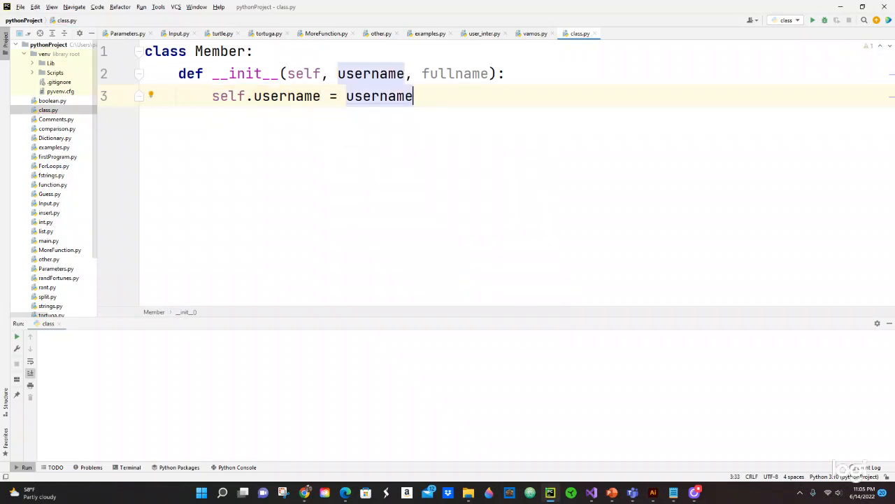
key(Enter)
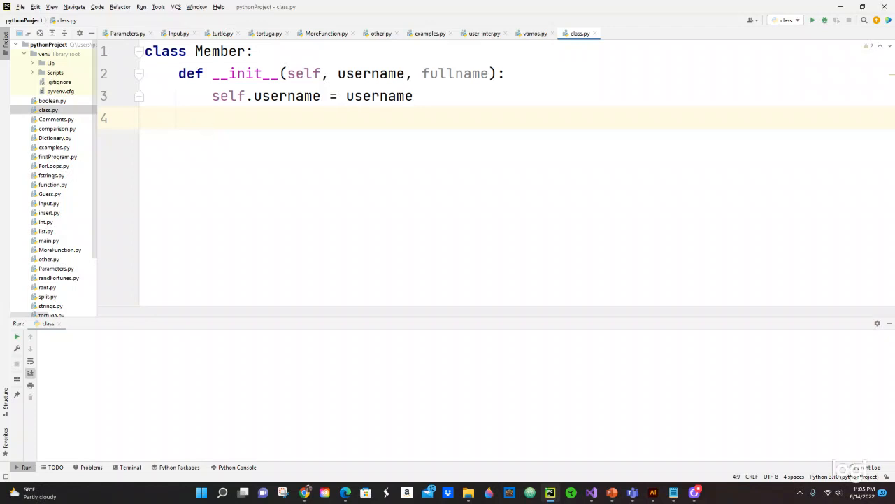
Assign self.fullname = fullname on the next constructor line.
text(self)
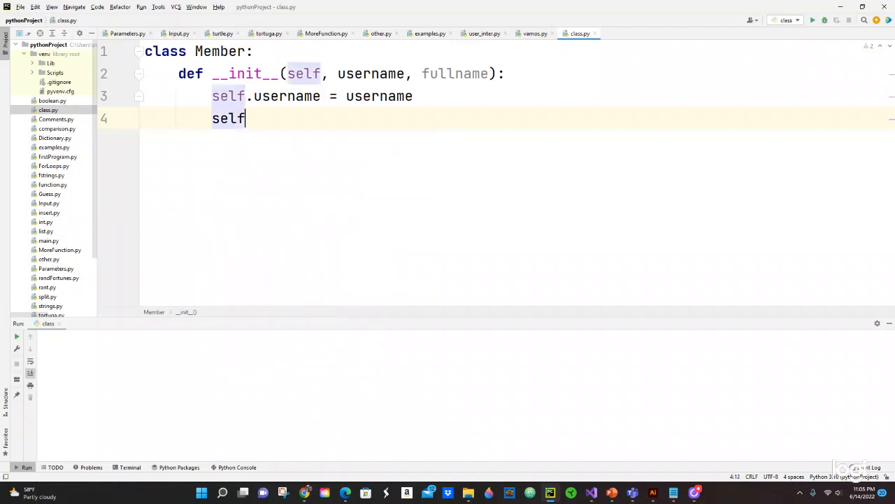
text(.)
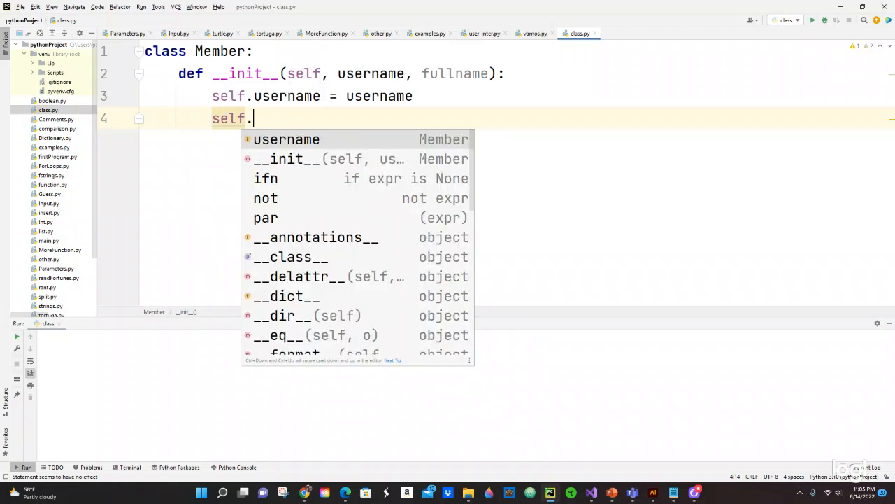
text(fulln)
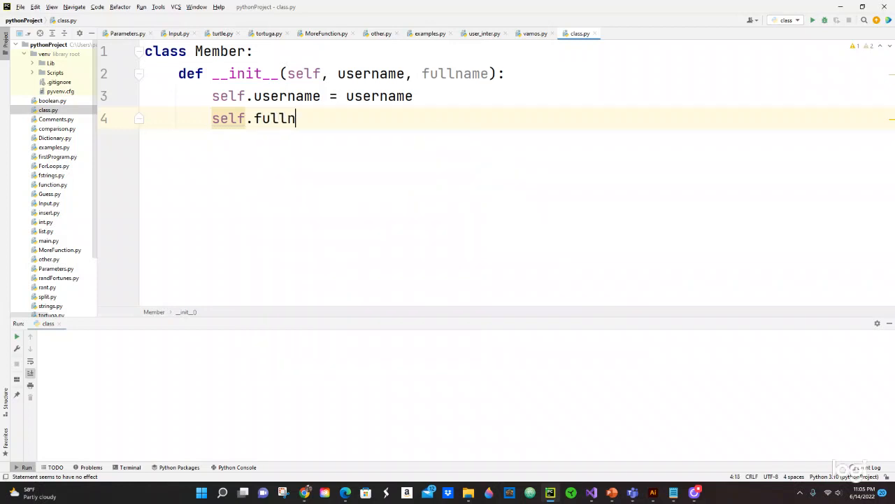
text(ame)
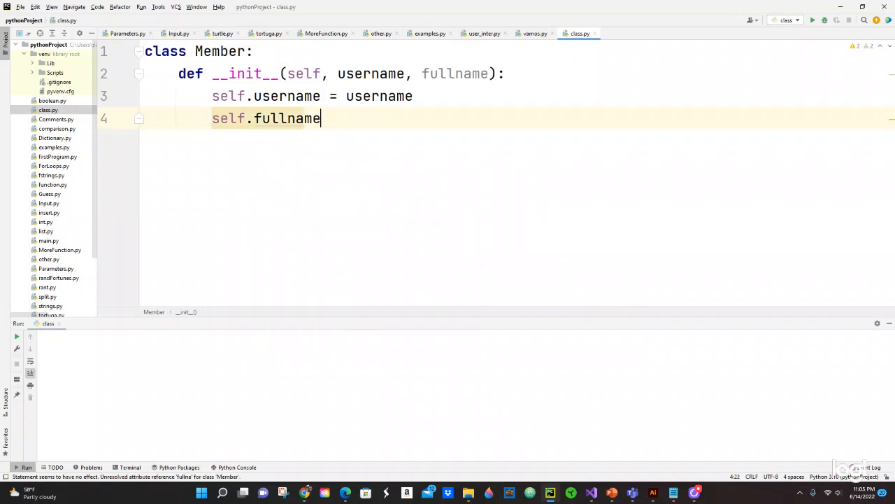
text(" ")
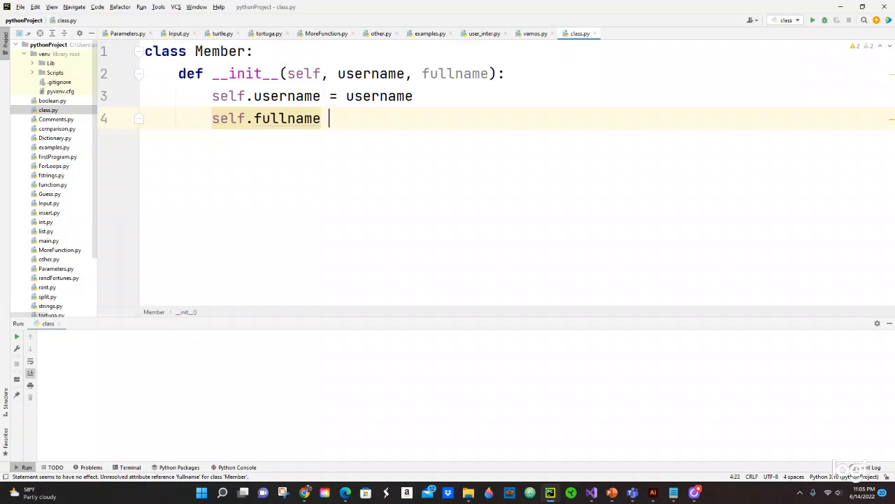
text(=)
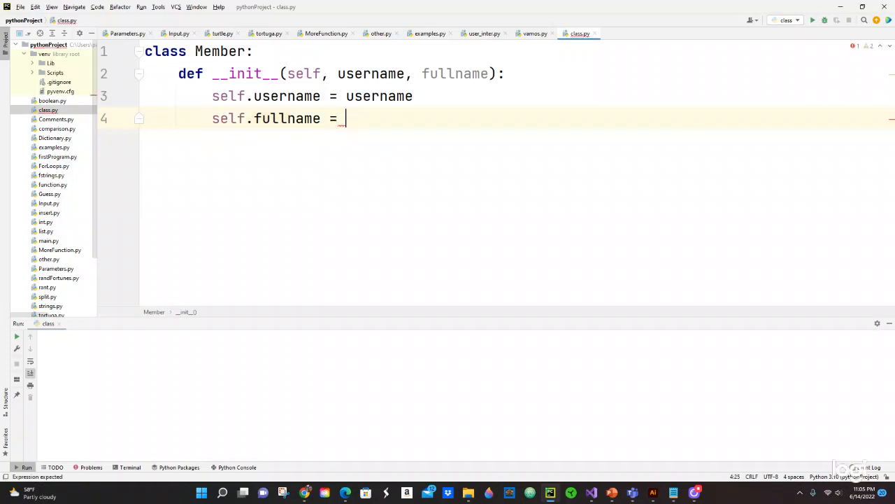
text(fulname)
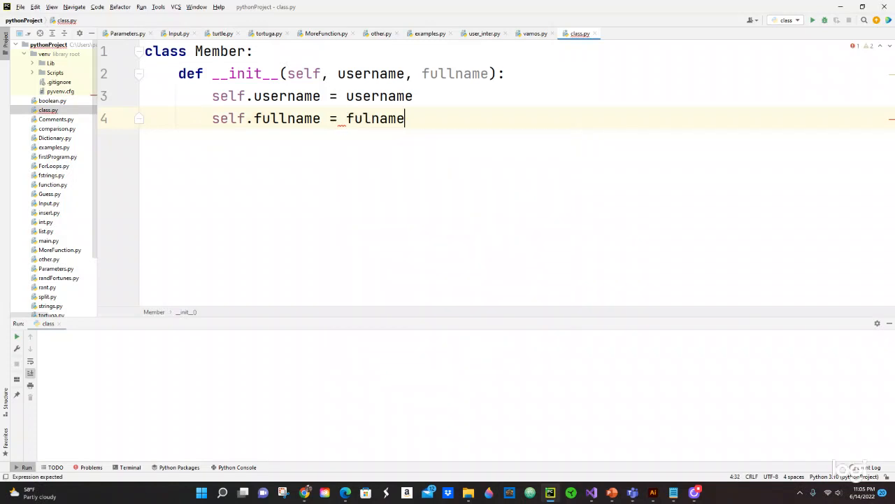
text(fulname)
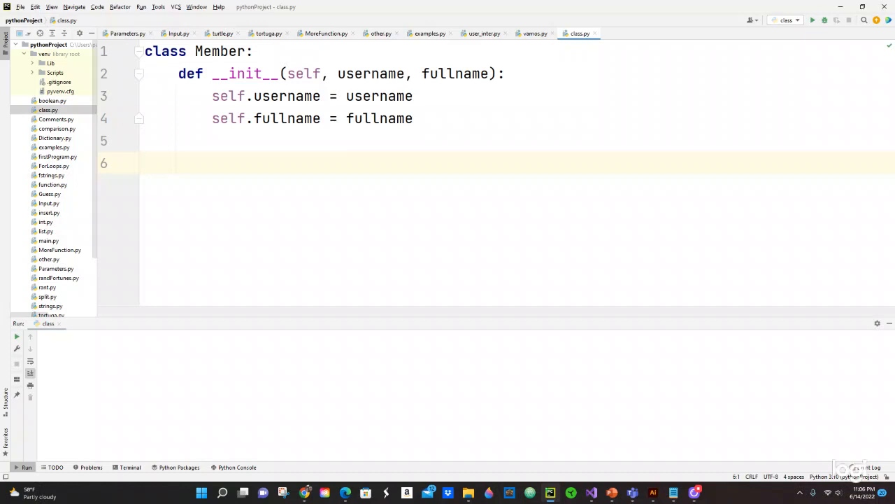
Write new_person = Member("") below the class, accepting the Member suggestion.
text(new)
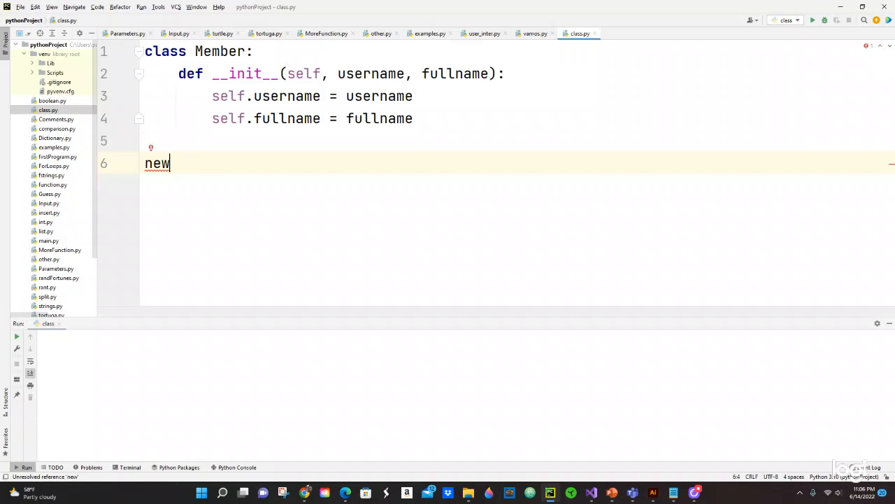
text(_pe)
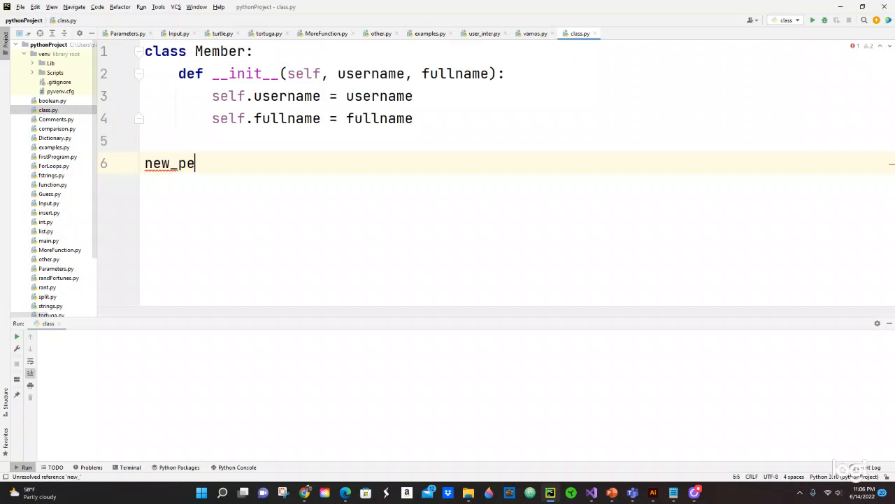
text(rson)
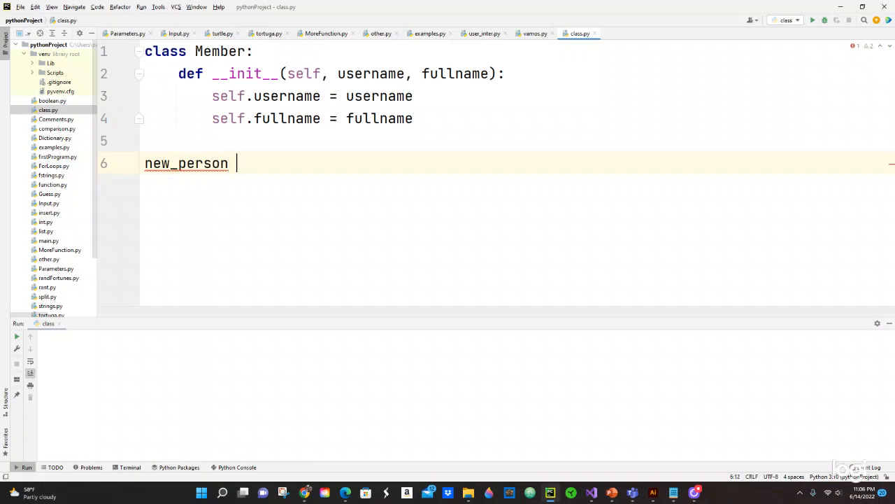
text(=)
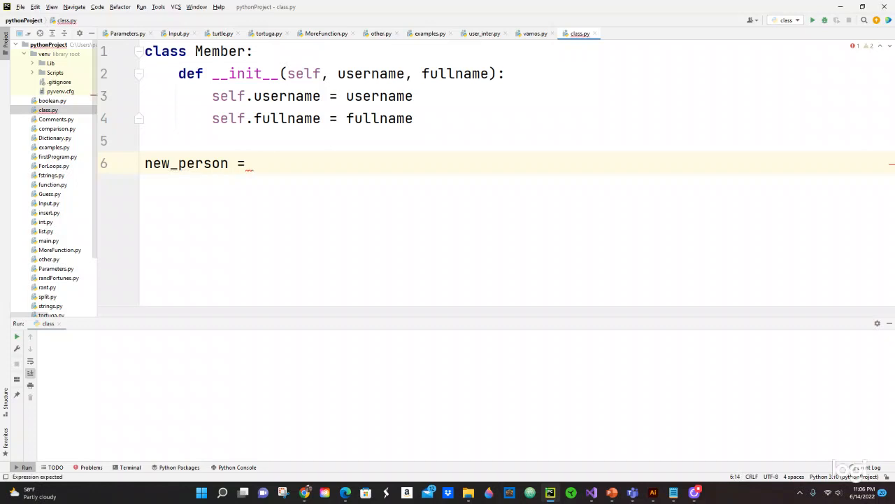
text(Mmeber)
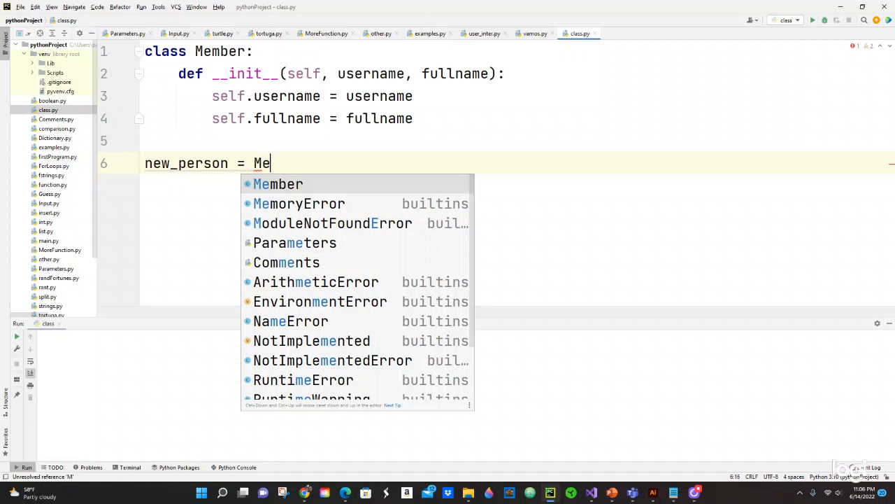
click(277, 184)
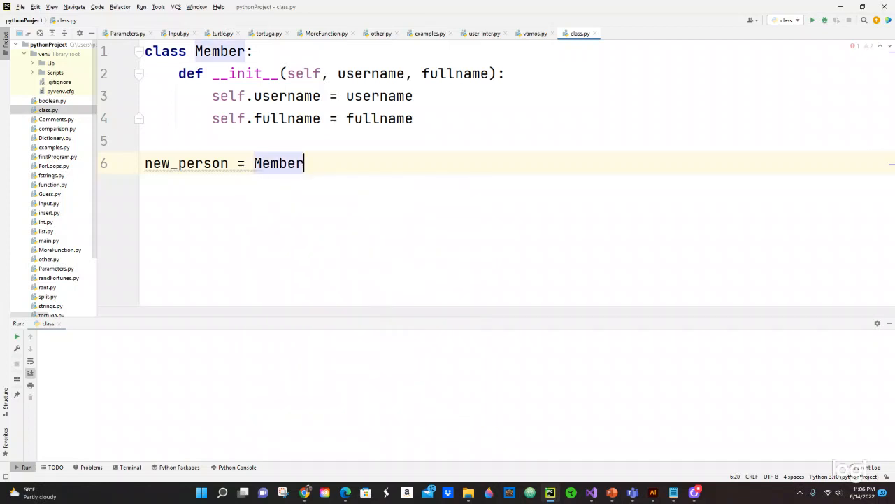
text(())
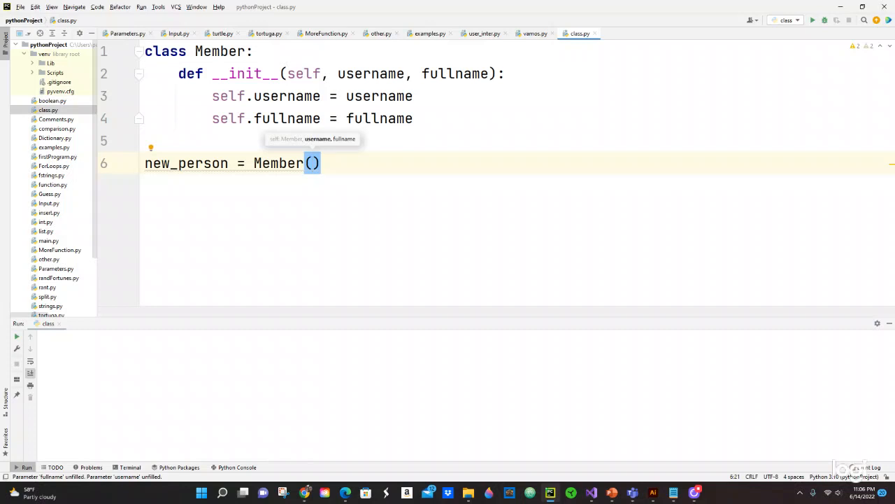
text("")
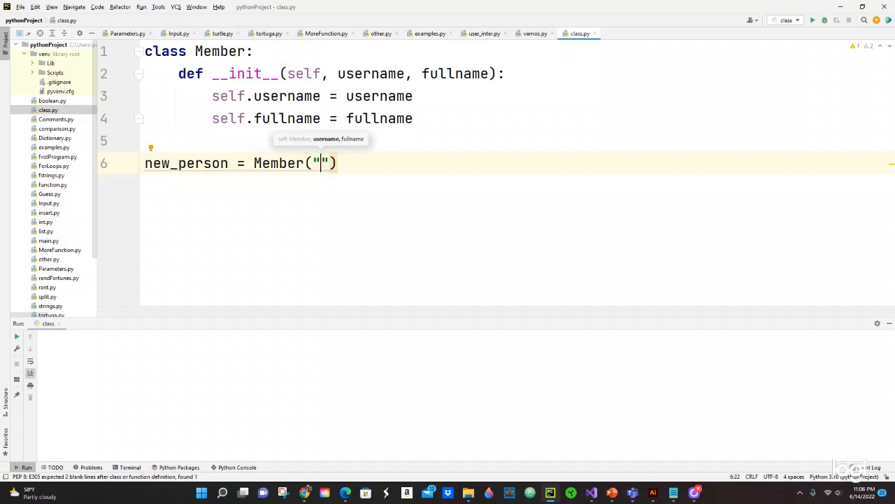
Fill the arguments as "Loreto", "Jonathan Smith", correcting the first name.
text(Jo)
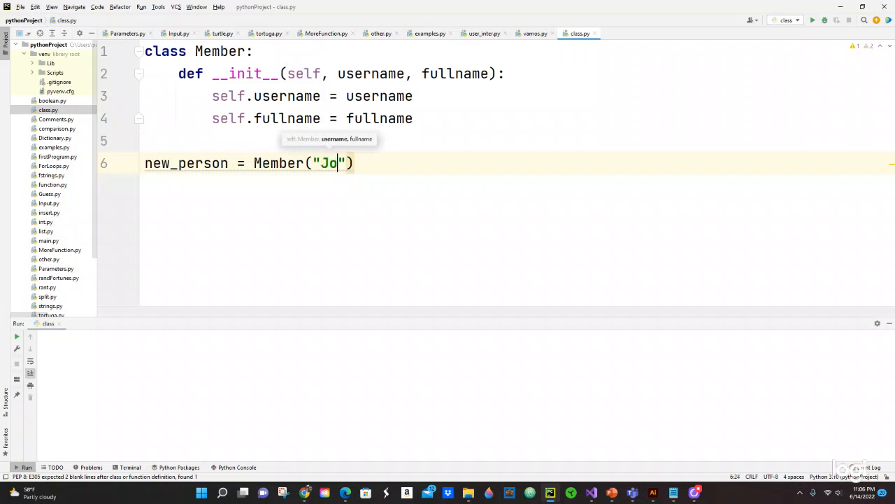
text(nathan)
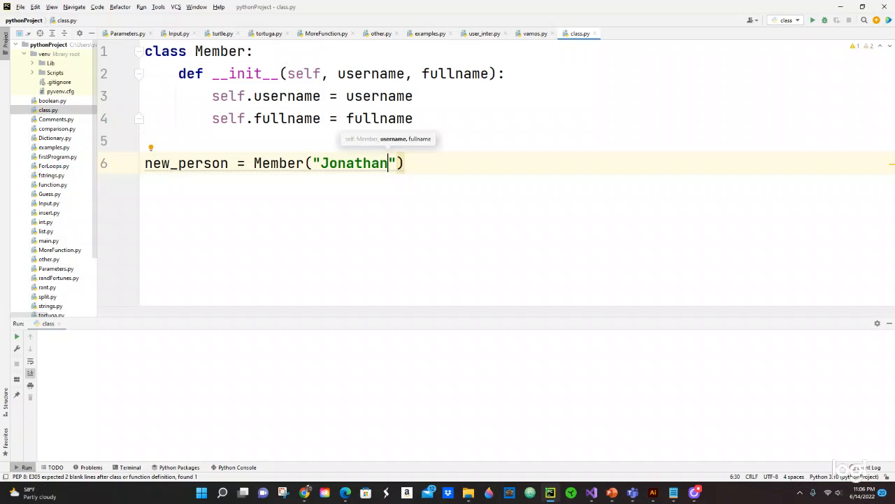
key(Backspace)
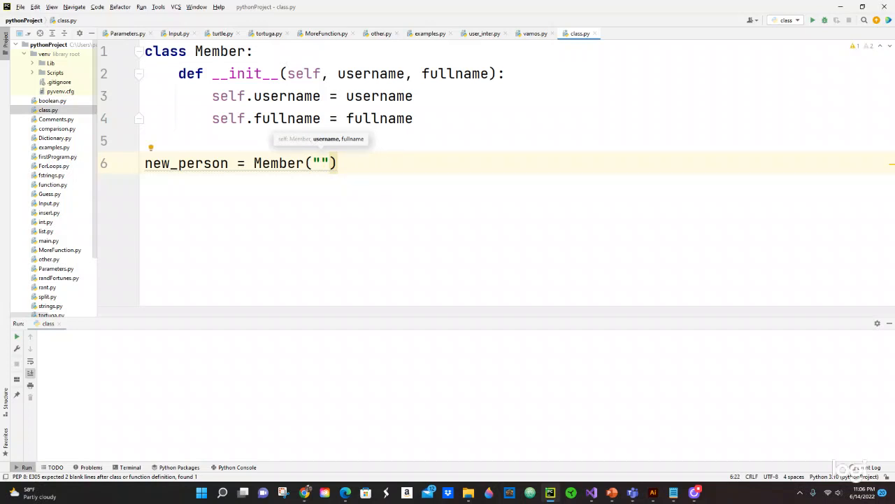
text(Lore)
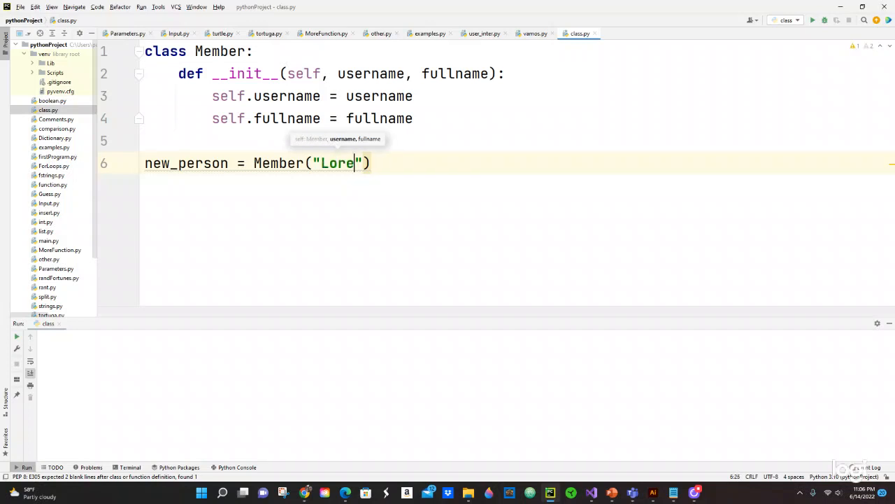
text(to)
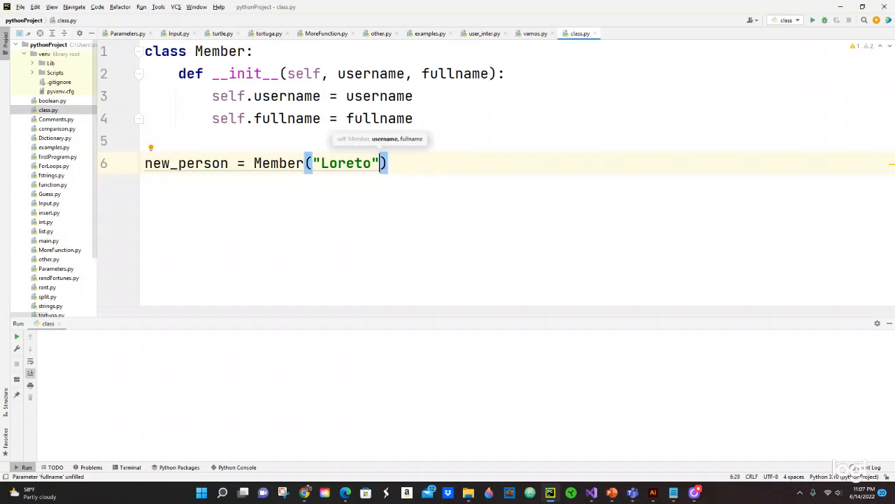
text(,)
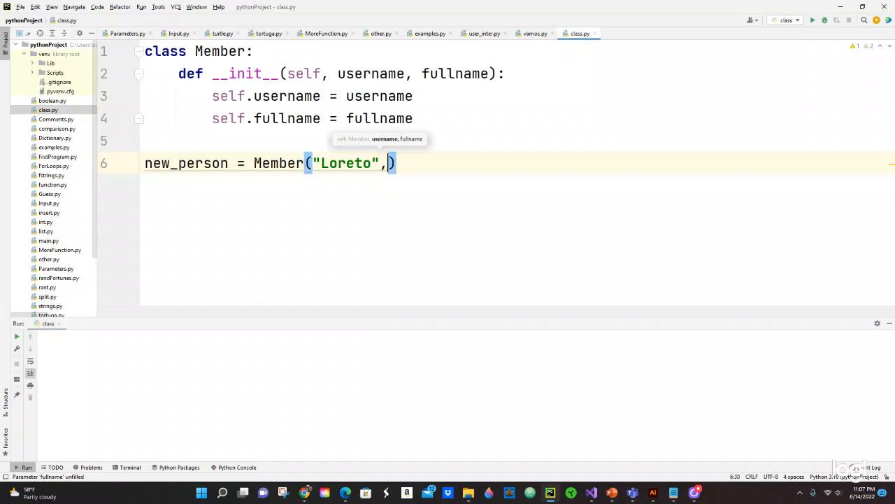
text(")
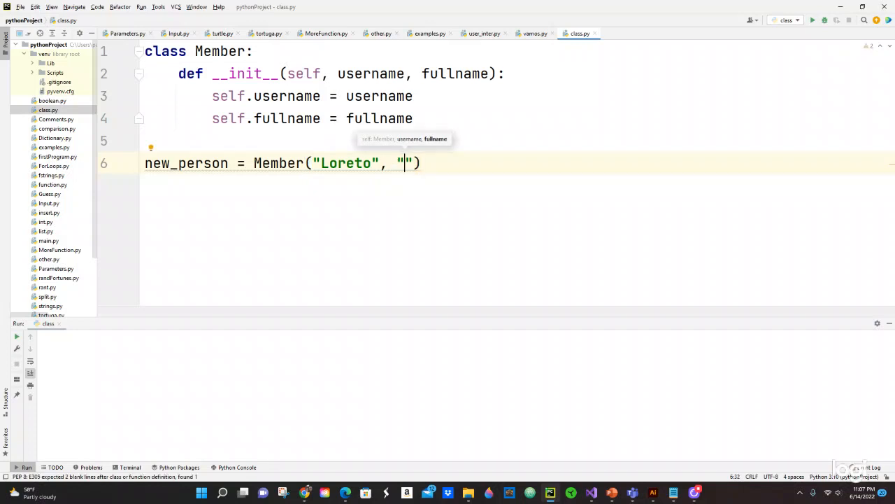
text(Jo)
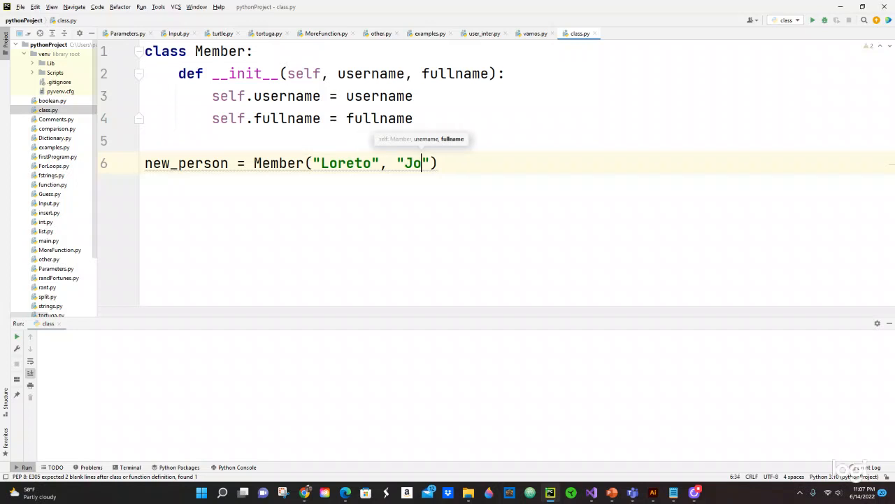
text(nathan S)
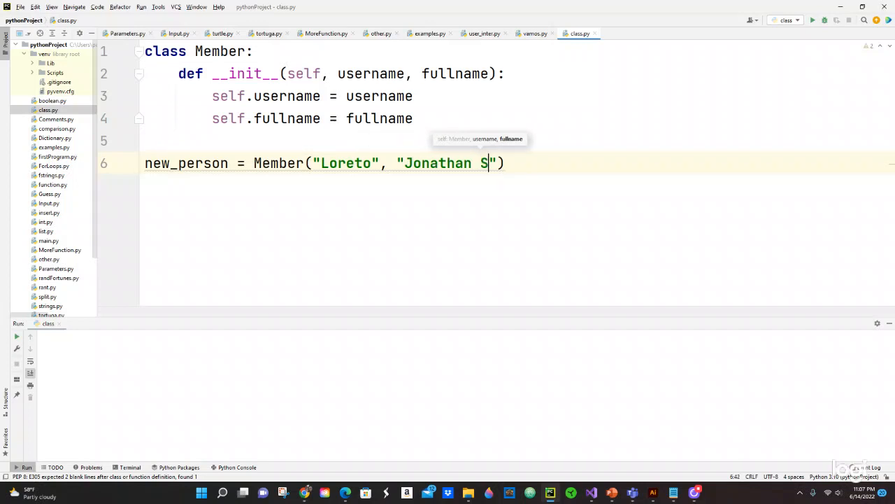
text(mith)
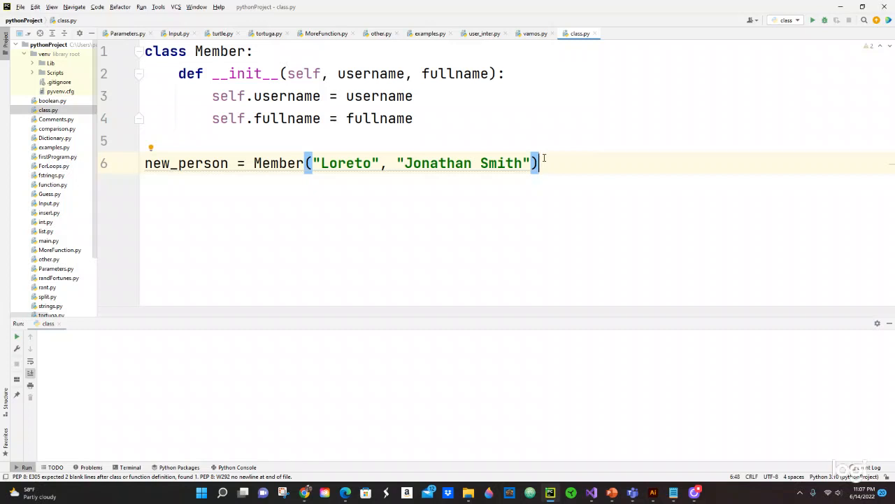
key(Enter)
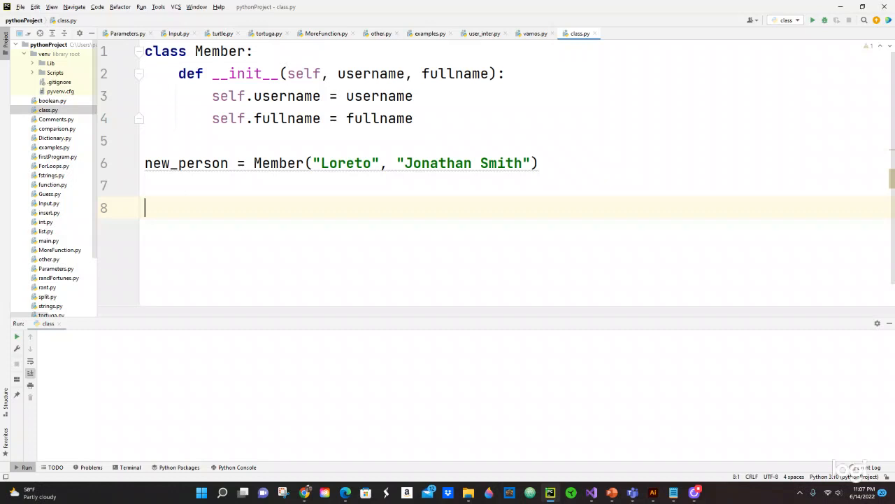
Add print(new_person.username) choosing username from suggestions.
text(print()
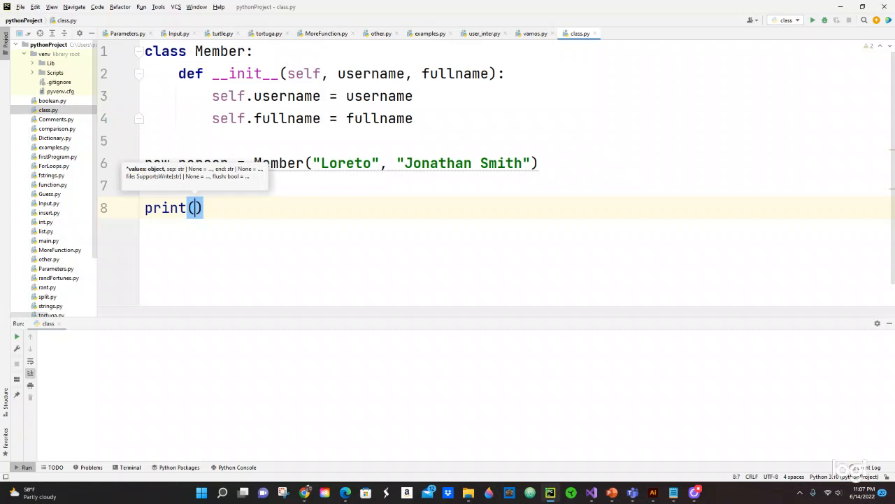
text(new_person)
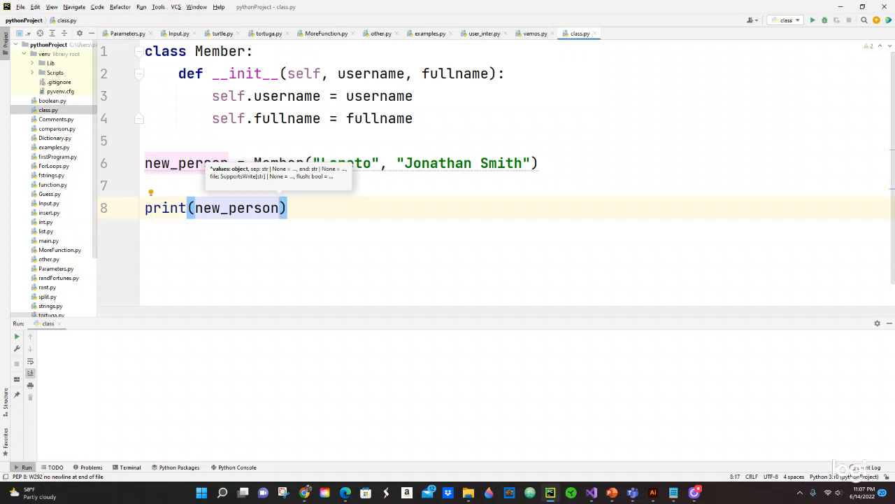
text(.)
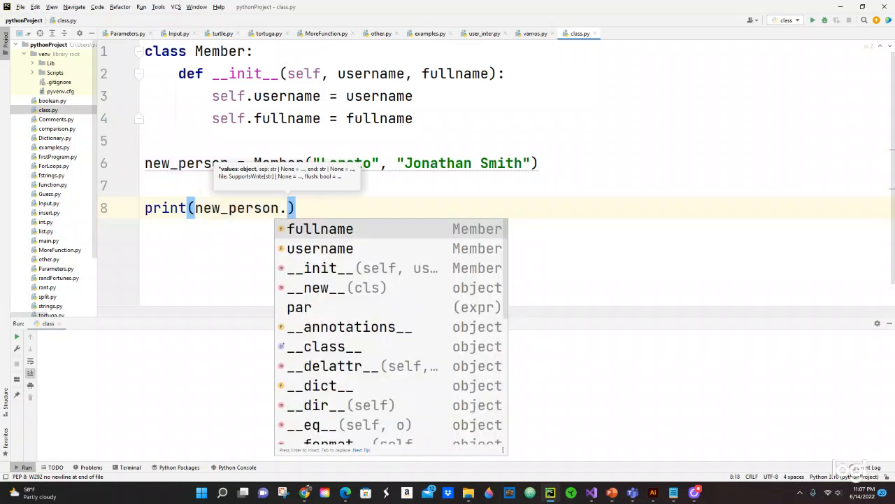
click(319, 249)
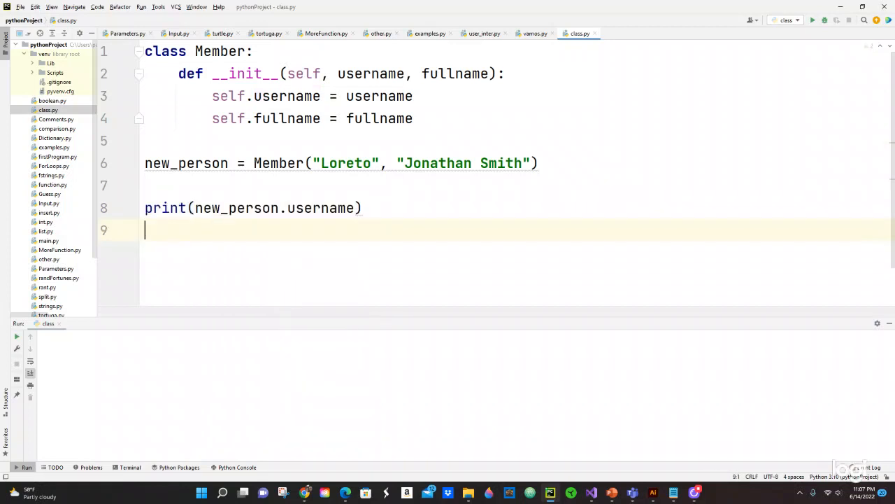
Add a second print line and change its attribute to new_person.fullname.
text(print(new_person.username))
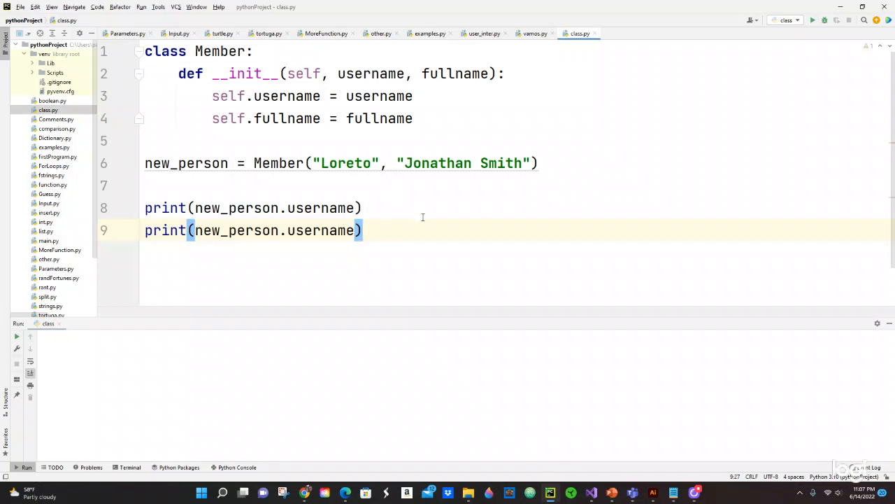
double_click(322, 229)
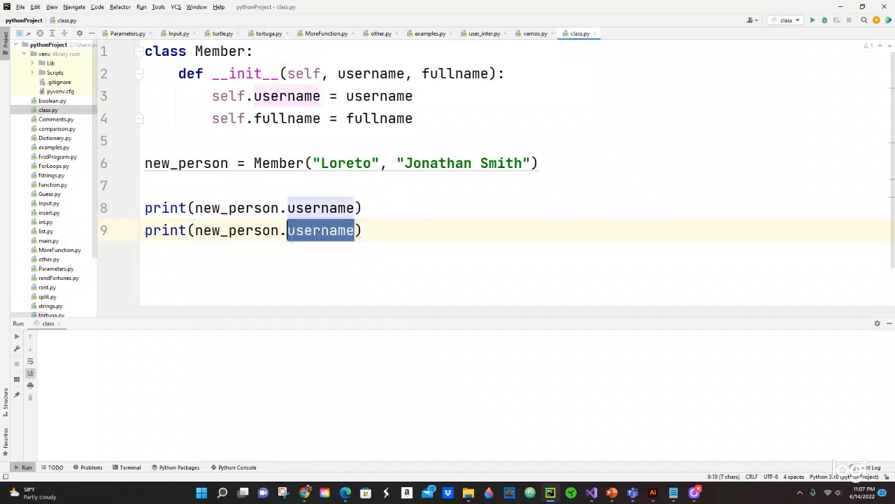
text(ufull)
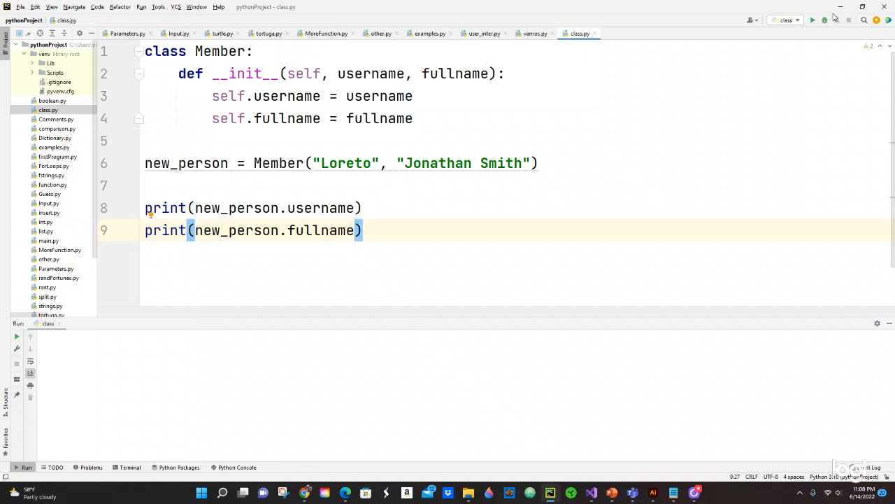
Run class.py so the console shows Loreto and Jonathan Smith, then return to the editor.
click(811, 19)
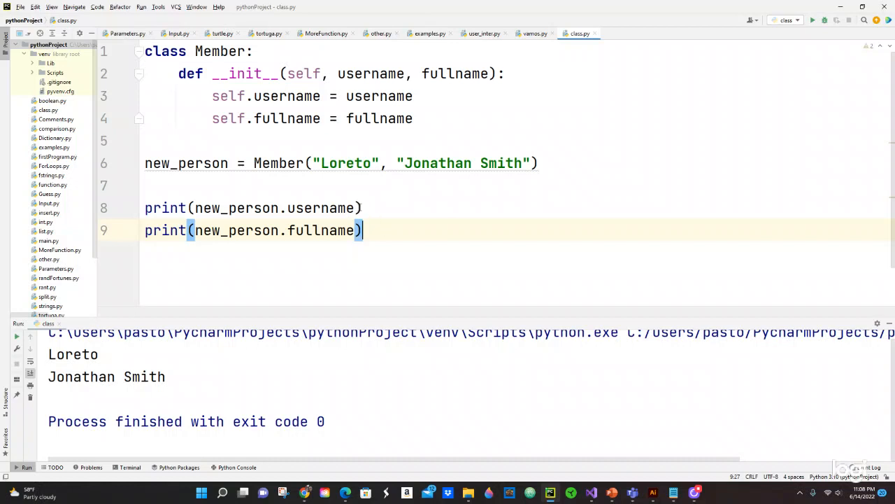
double_click(320, 207)
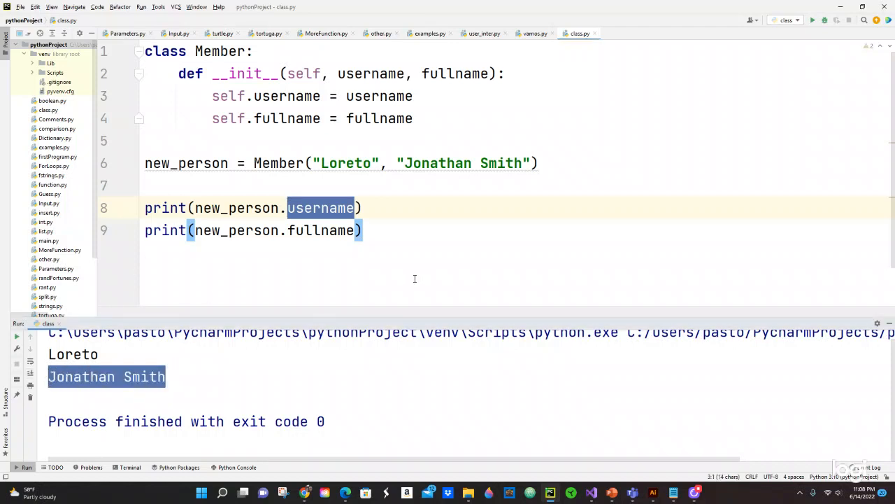
click(361, 229)
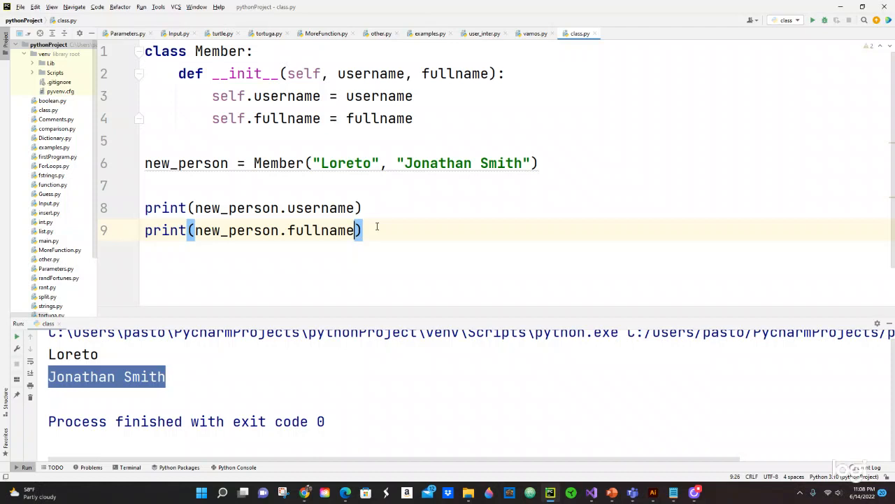
mouse_move(369, 196)
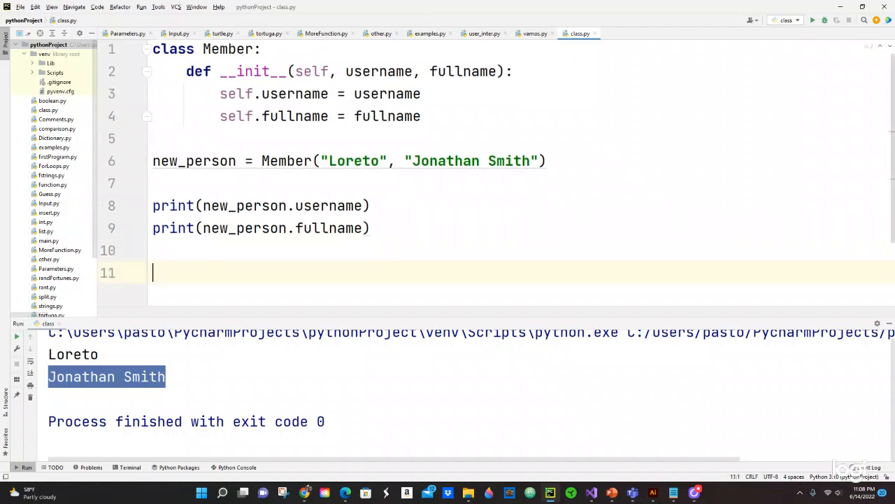
Start new_person.username = "" using the new_person and username suggestions.
text(new_)
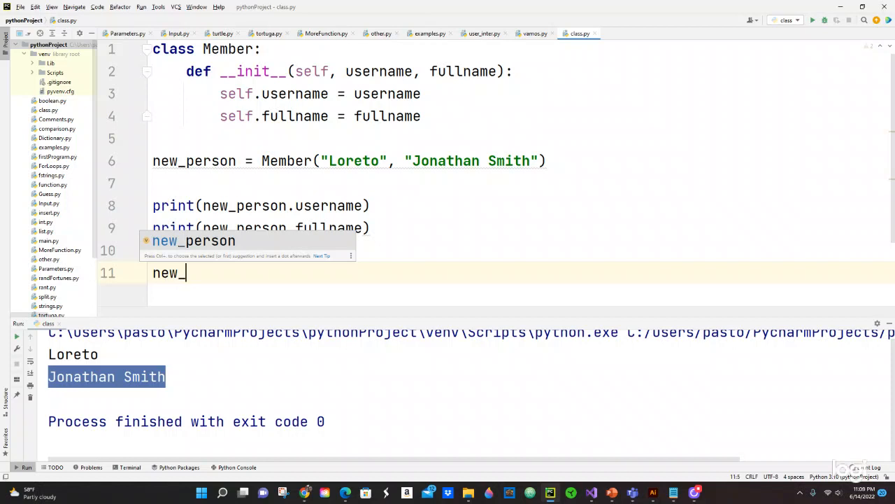
key(Tab)
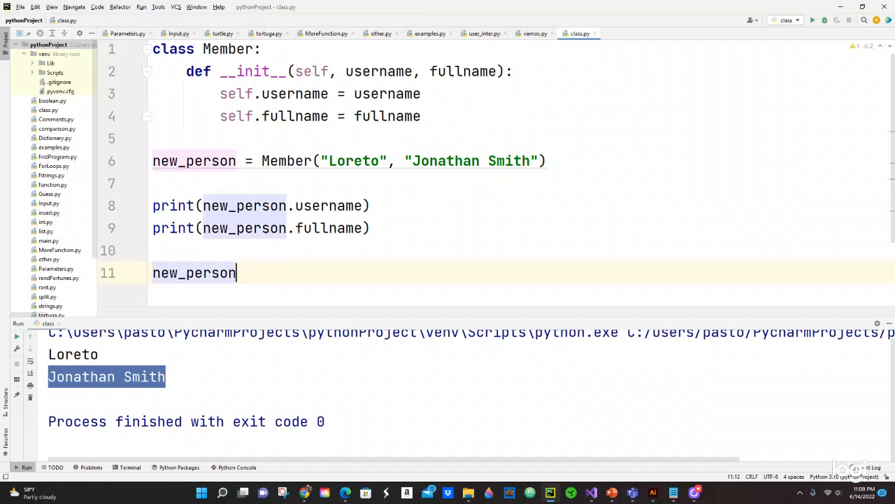
text(.us)
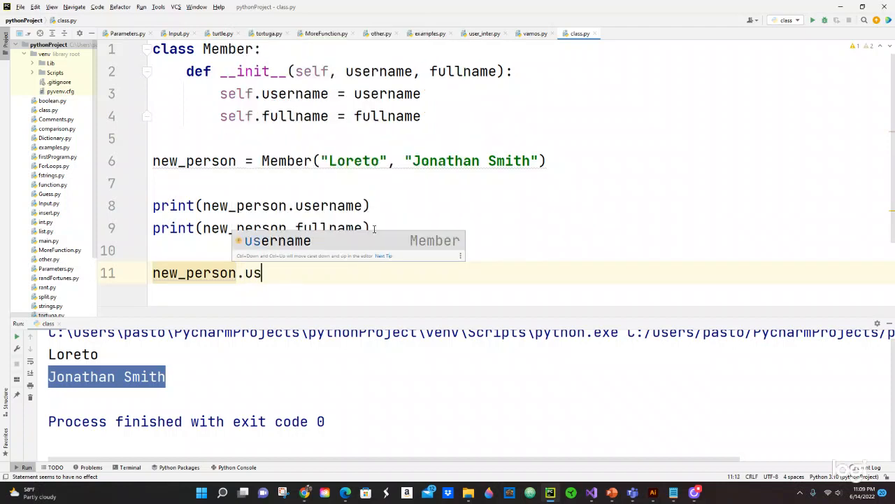
key(Tab)
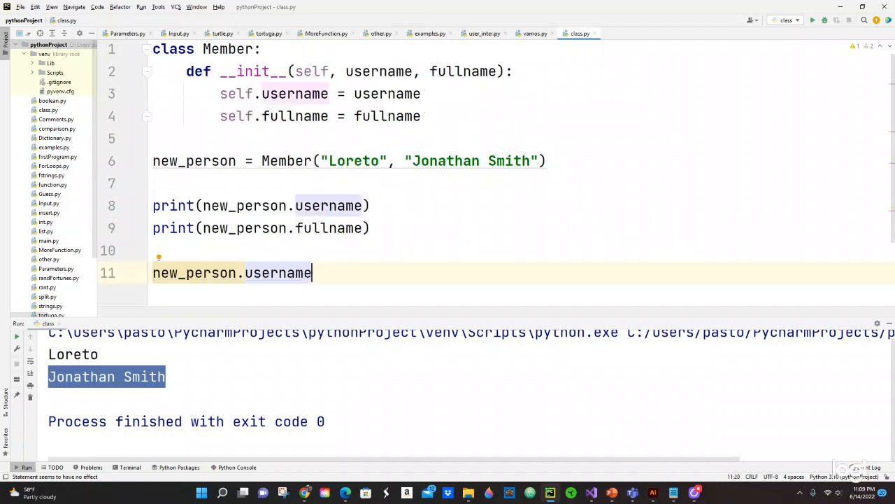
text(" ")
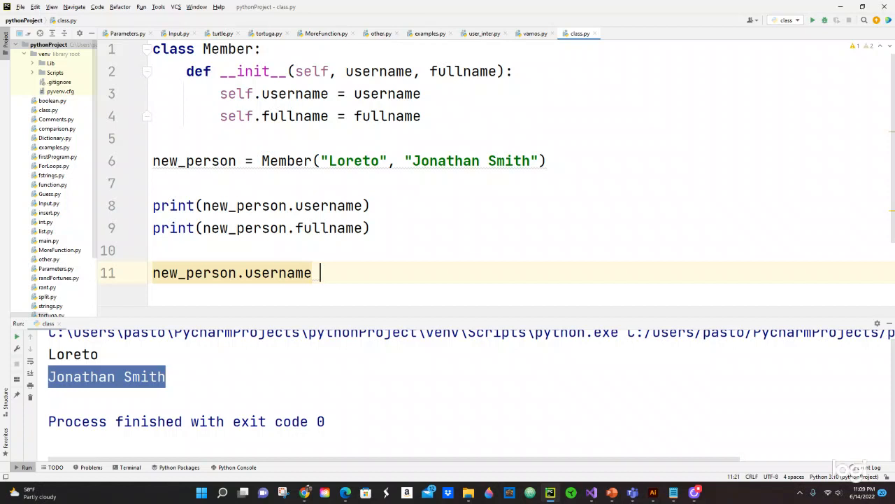
text(= "")
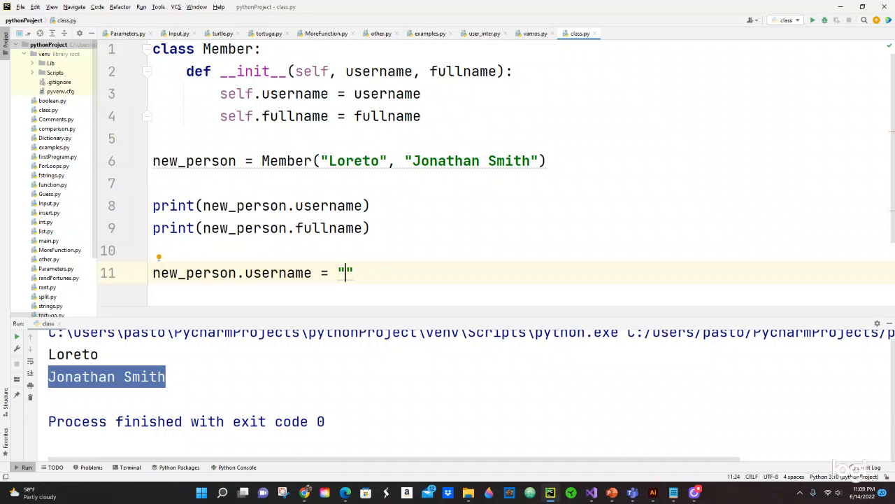
Set the new username value to "PC Juaneco", fixing the capitalisation.
text(PC)
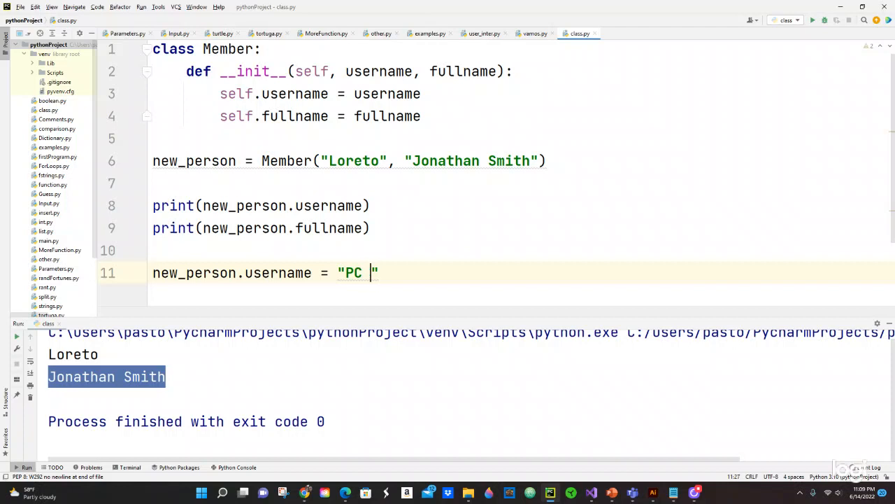
text(jUANECO)
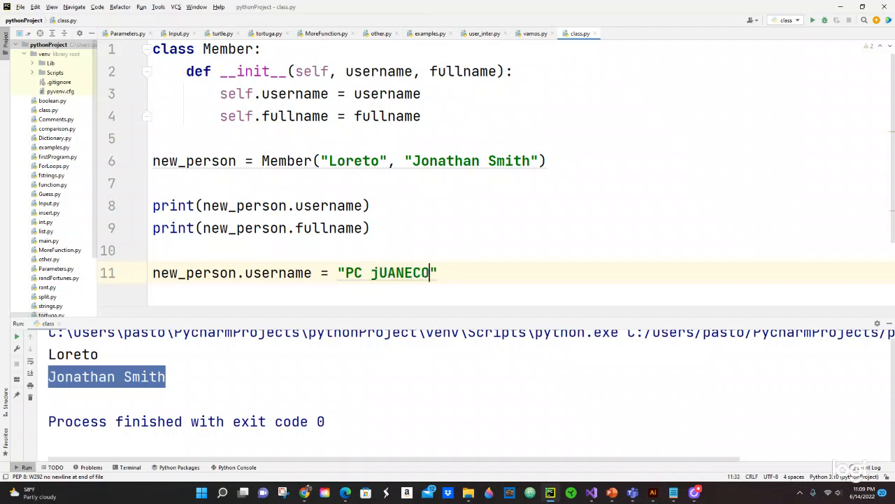
key(BackSpace)
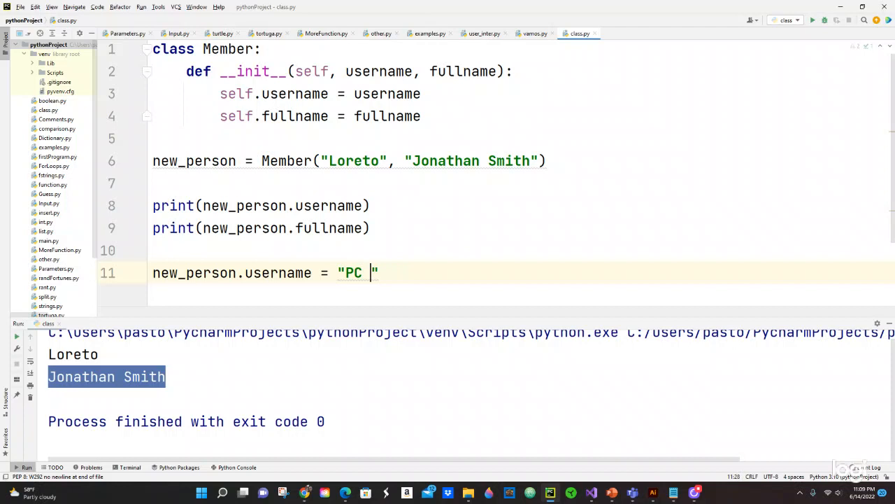
text(J)
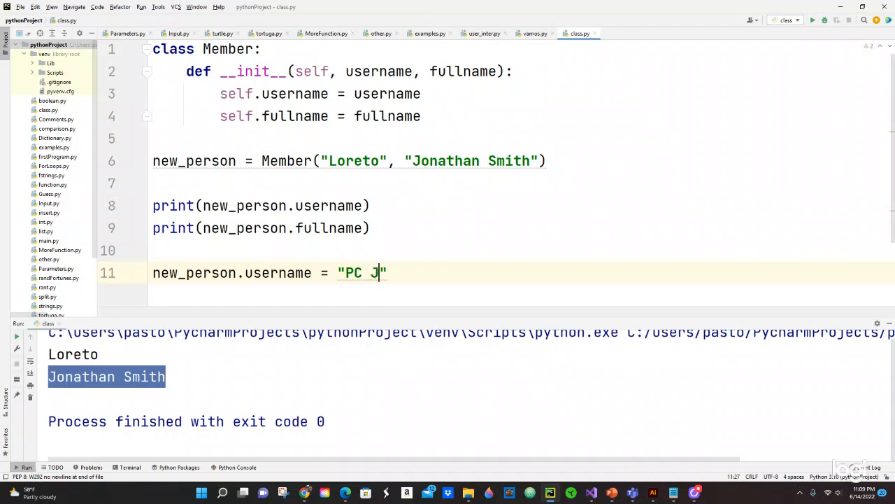
text(uan)
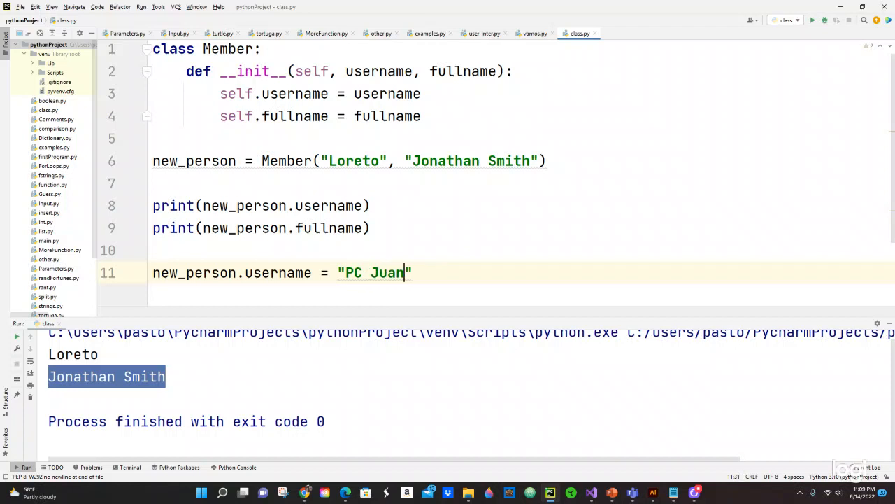
text(eco)
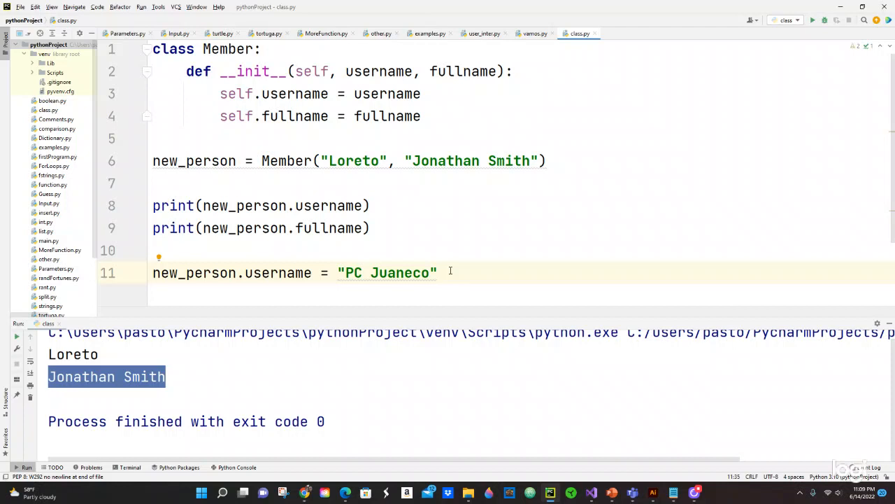
click(367, 228)
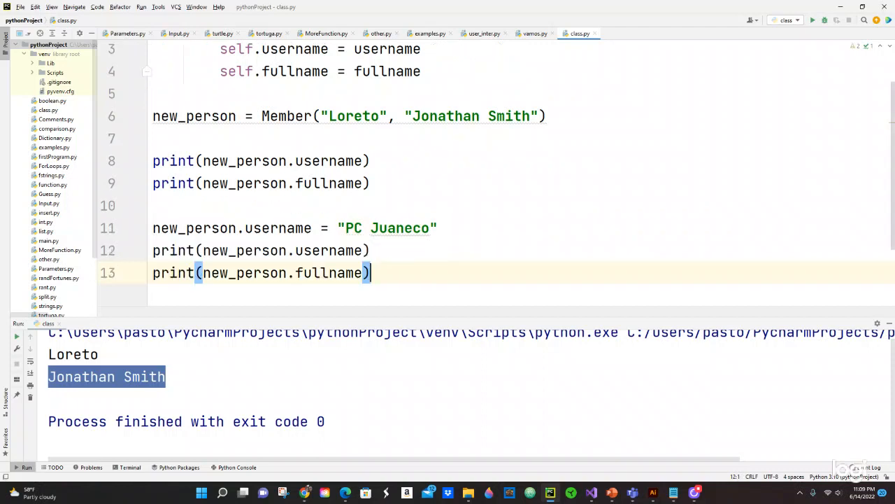
mouse_move(809, 176)
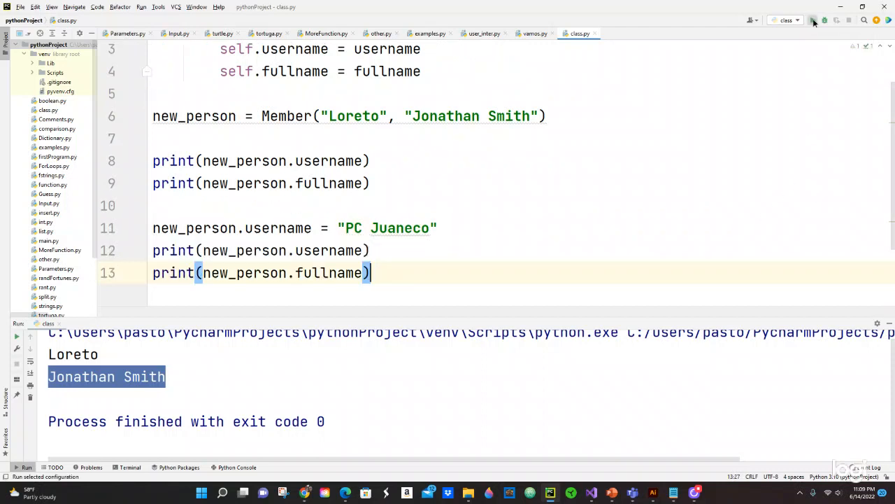
Rerun class.py showing PC Juaneco and unchanged Jonathan Smith, then begin a new line.
click(809, 19)
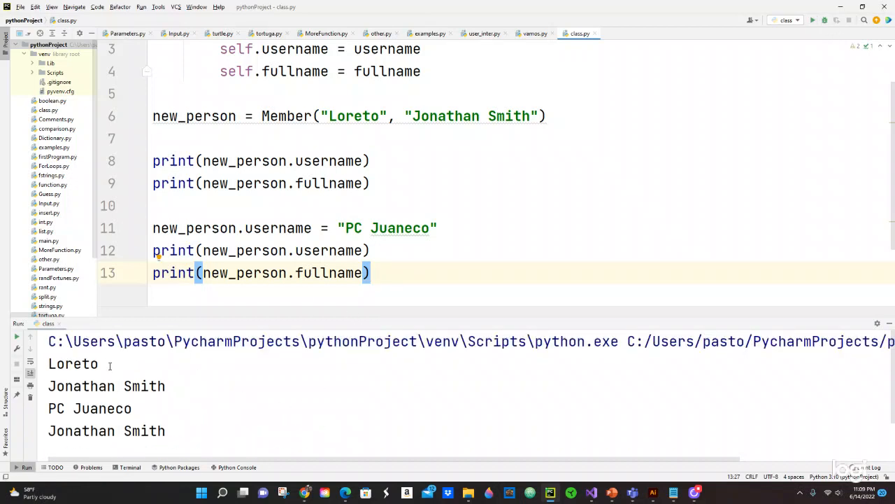
double_click(73, 364)
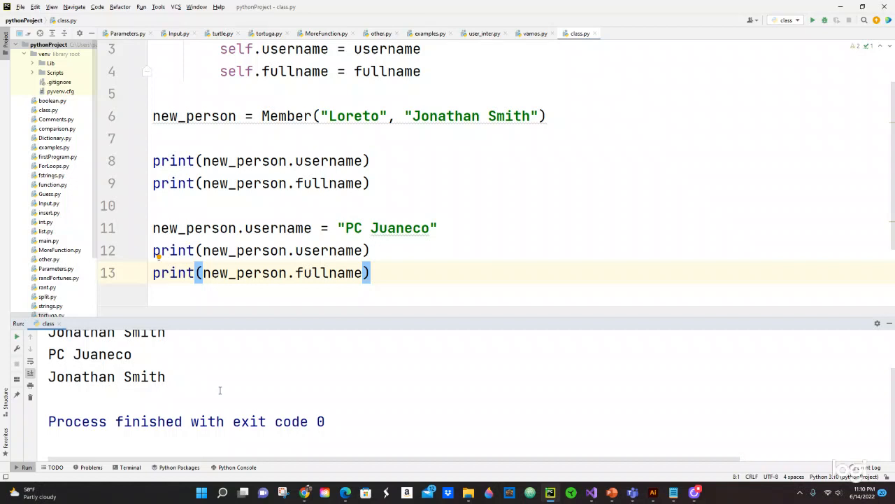
mouse_move(235, 386)
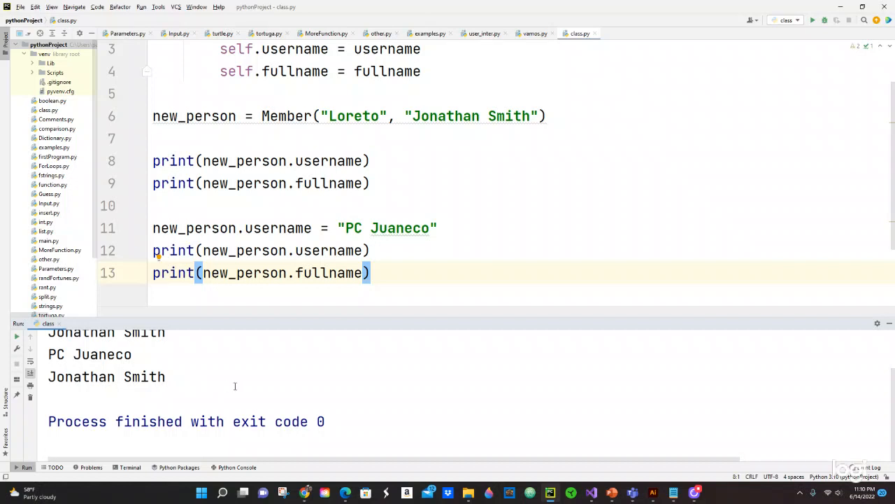
double_click(90, 354)
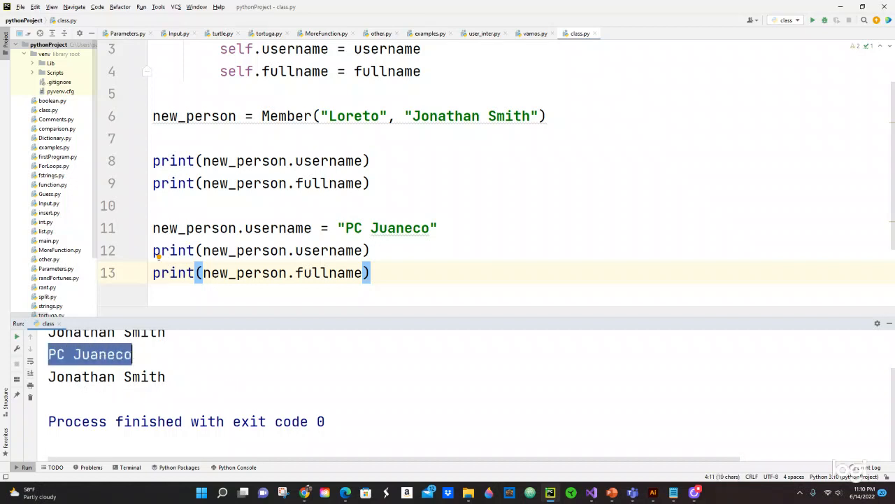
click(106, 376)
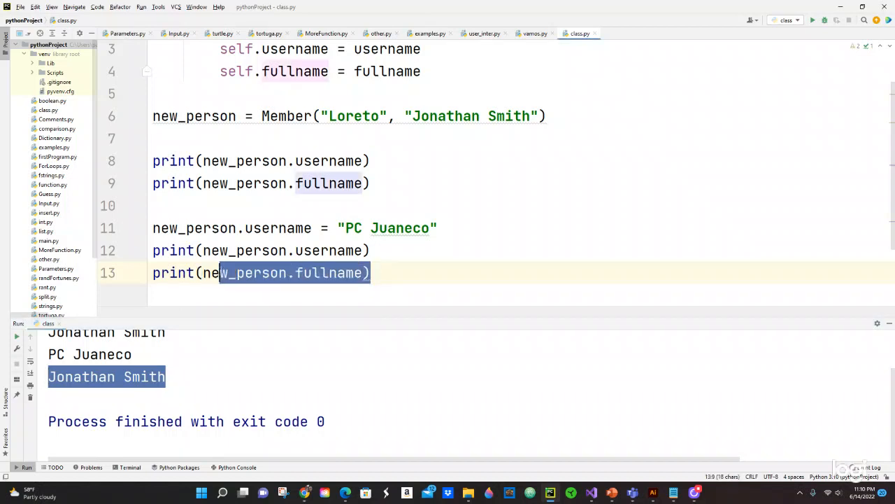
click(450, 225)
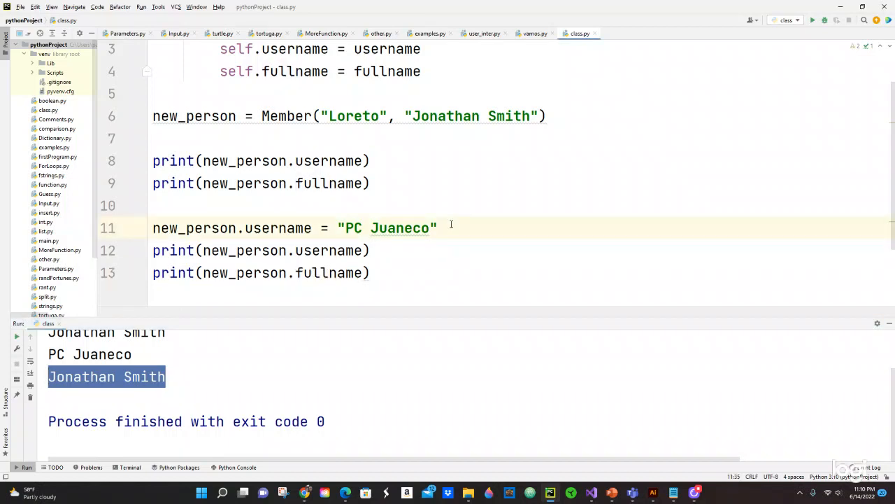
text(n)
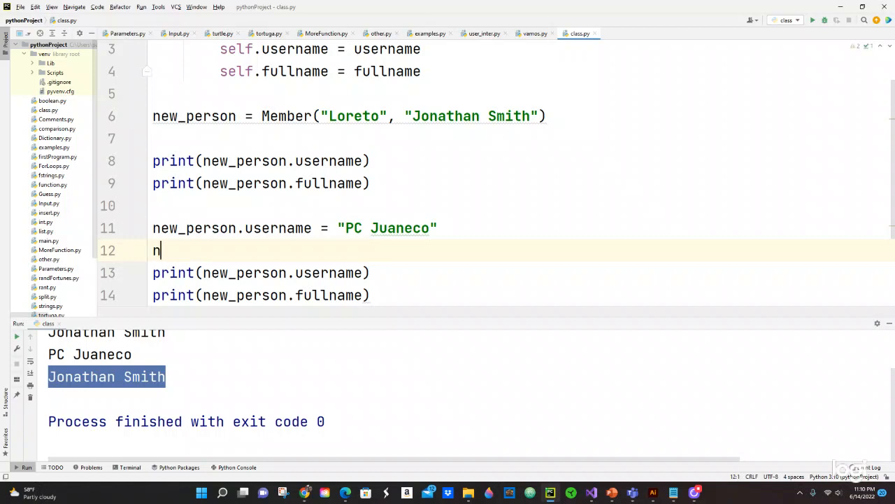
Reassign new_person.fullname = "Pastor Canayo" on line 12.
text(ew_person)
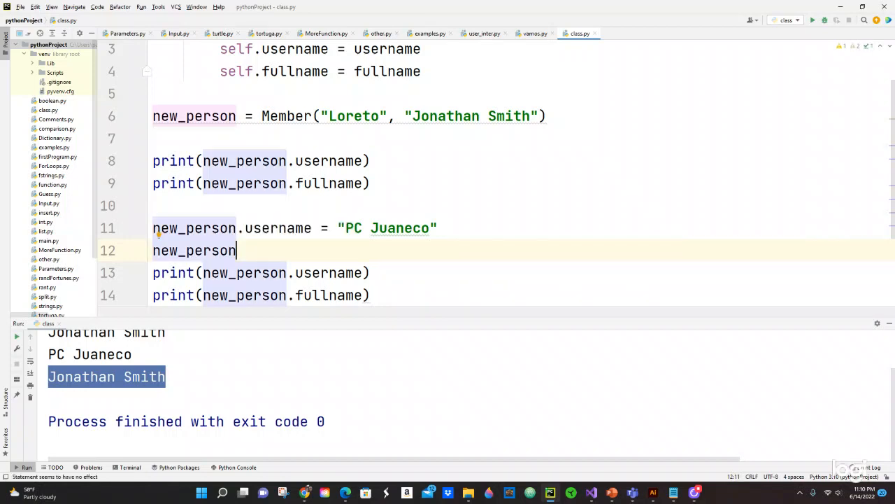
text(.)
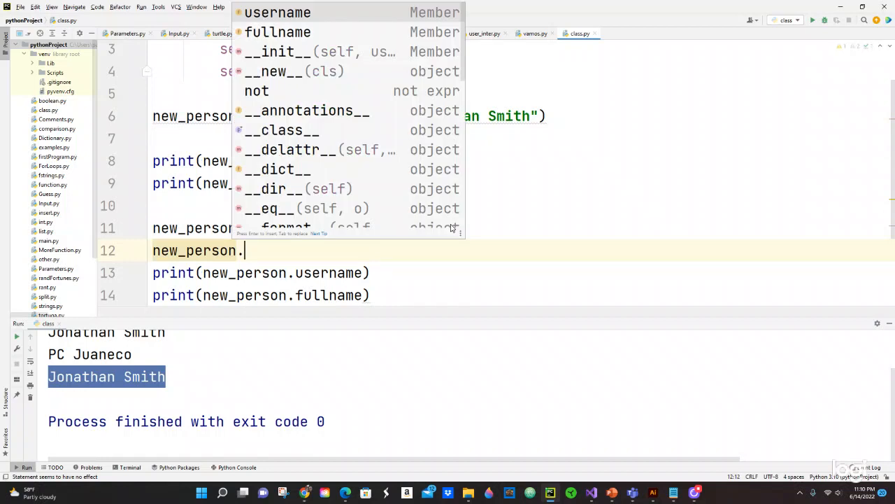
text(fullname)
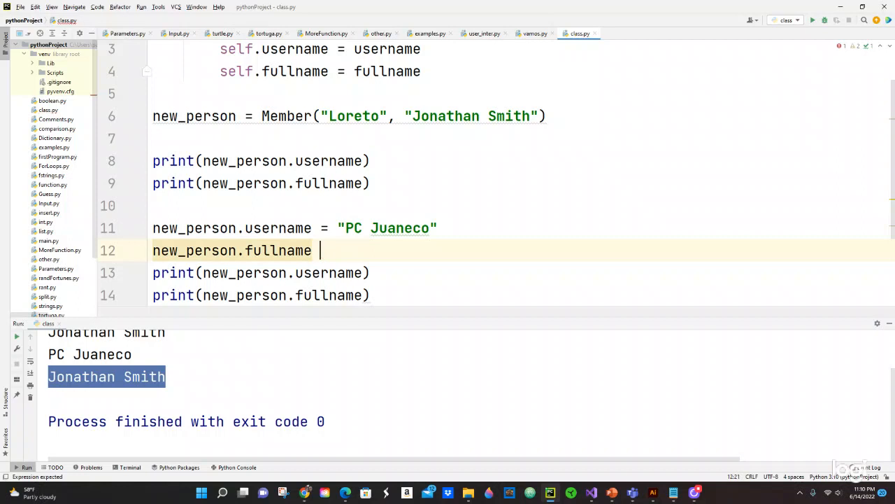
text(= "")
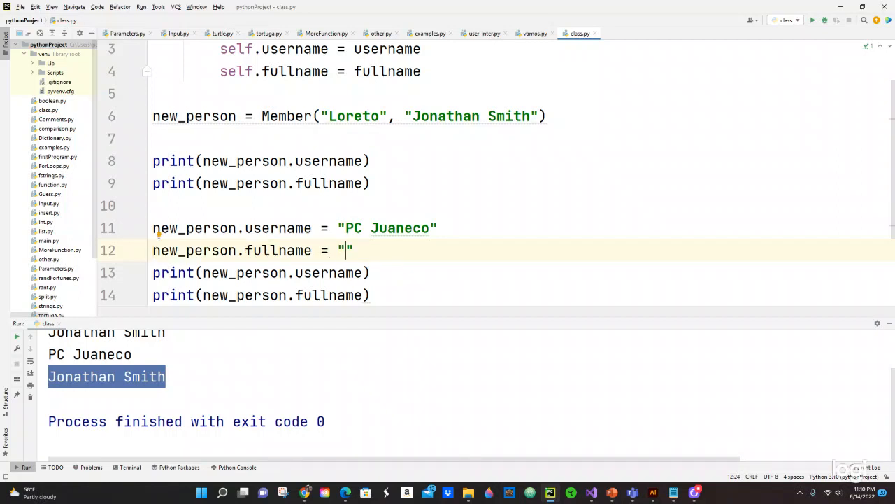
text(Pa)
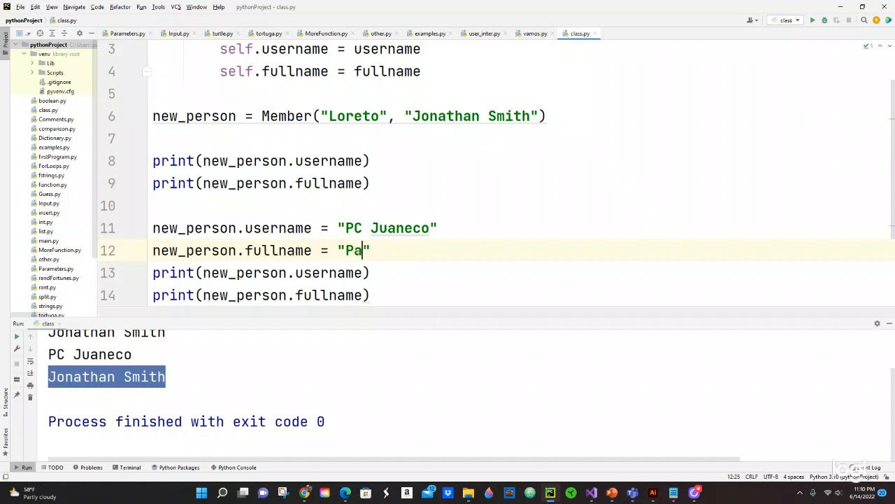
text(stor)
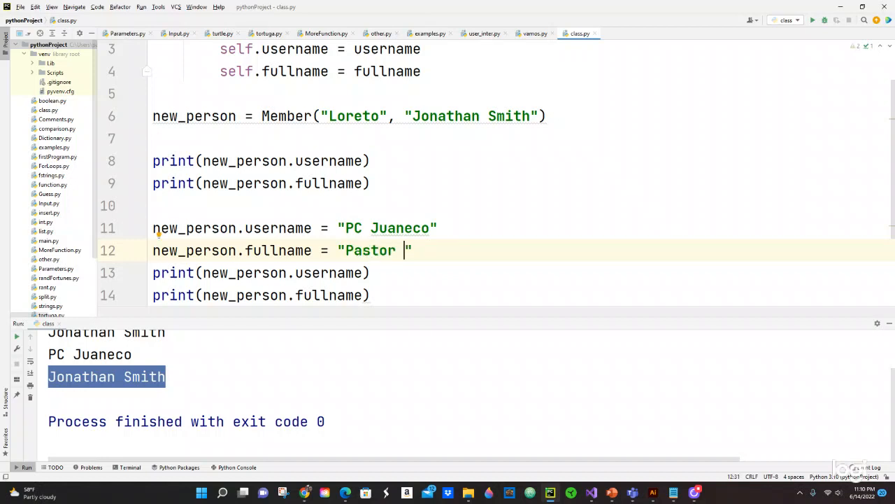
text(Cana)
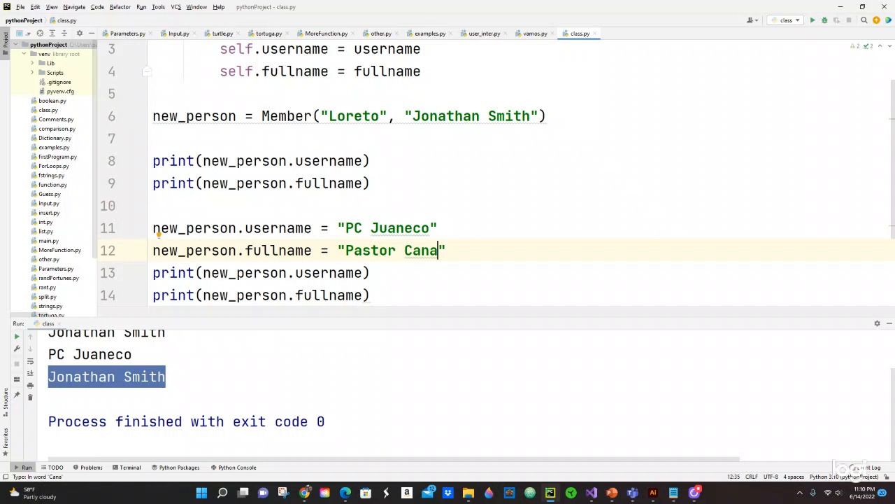
text(yo)
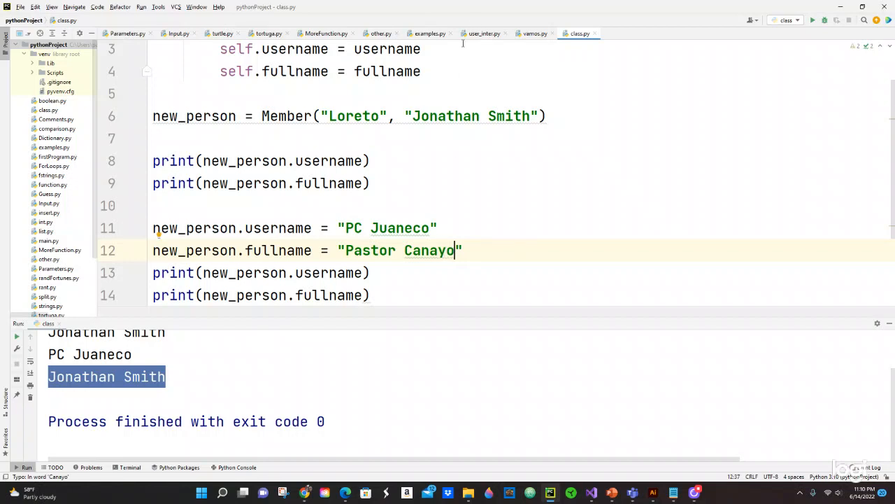
click(813, 19)
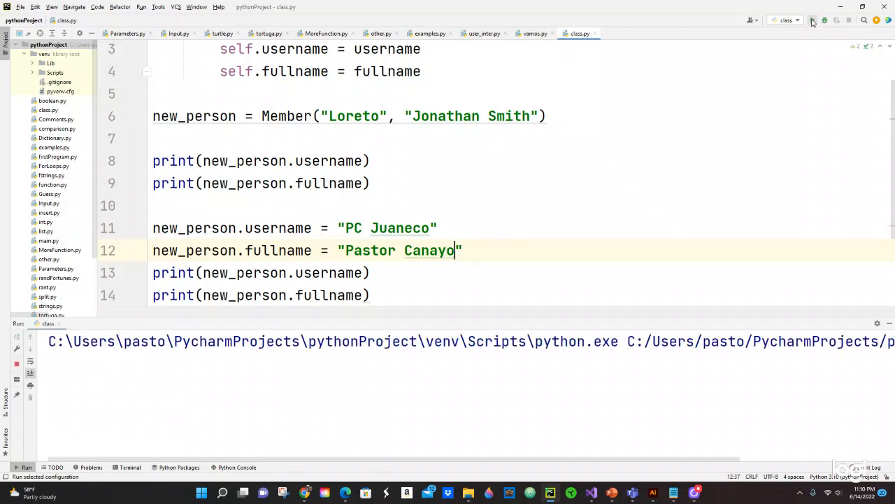
click(812, 20)
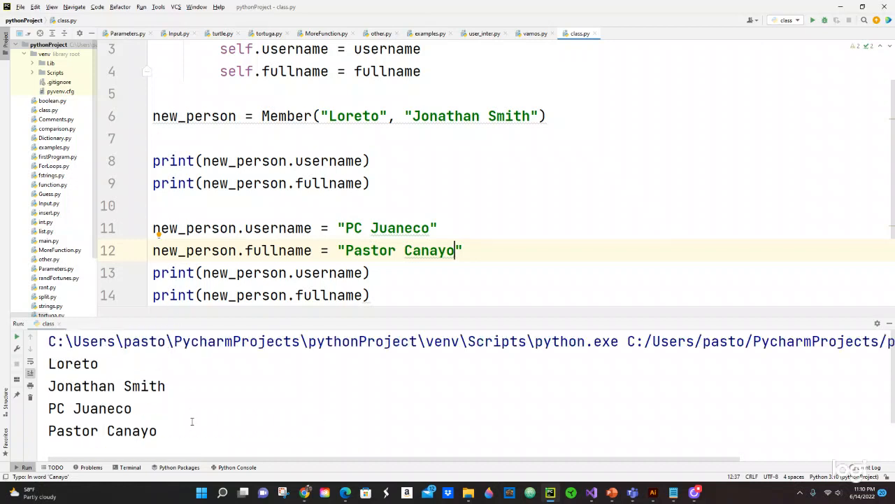